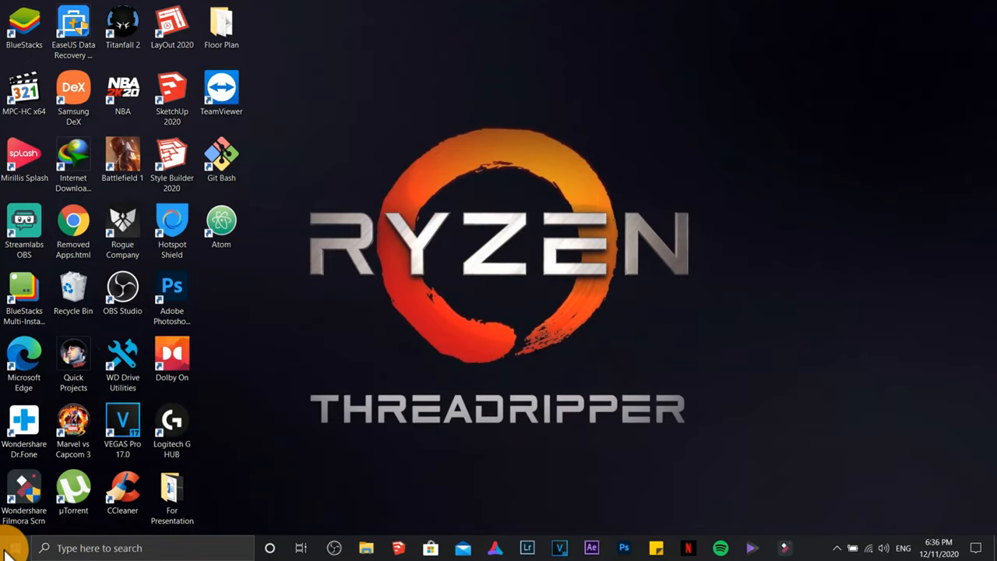
Launch Chrome from the Start menu and search for 'xampp download'.
text(chrome)
text(x)
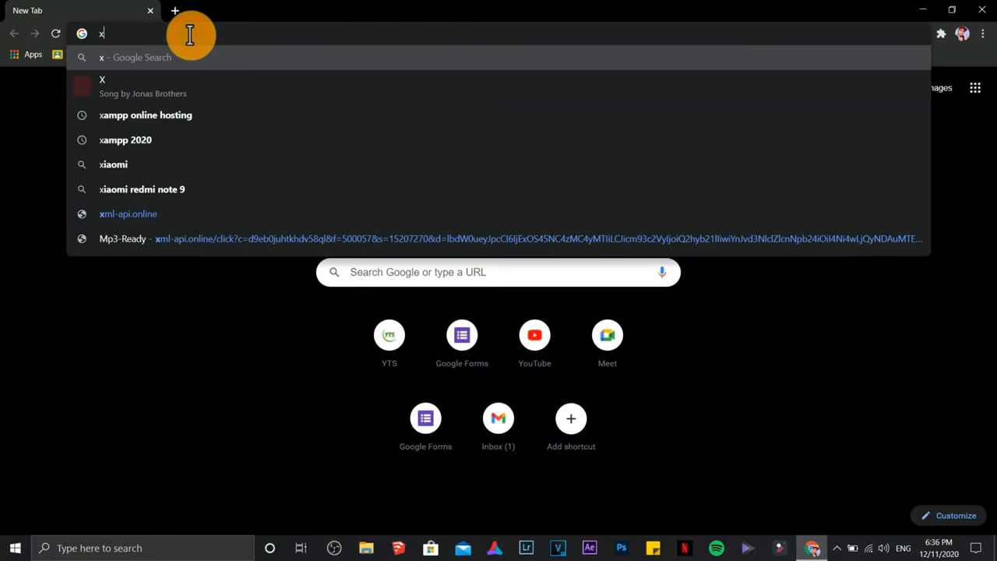
text(ampp download)
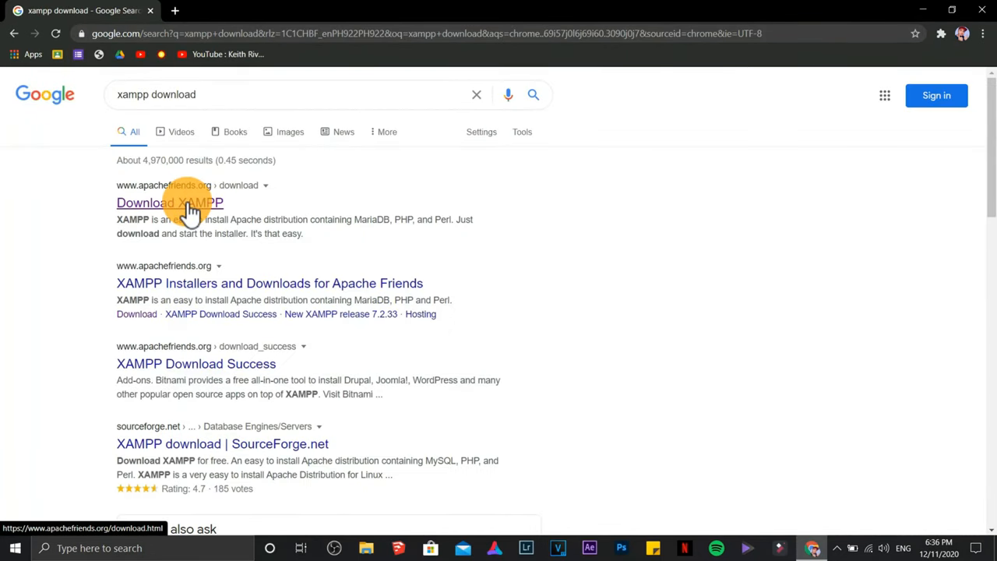
Download the XAMPP 7.4.11 Windows 64-bit installer from the Apache Friends page.
click(168, 203)
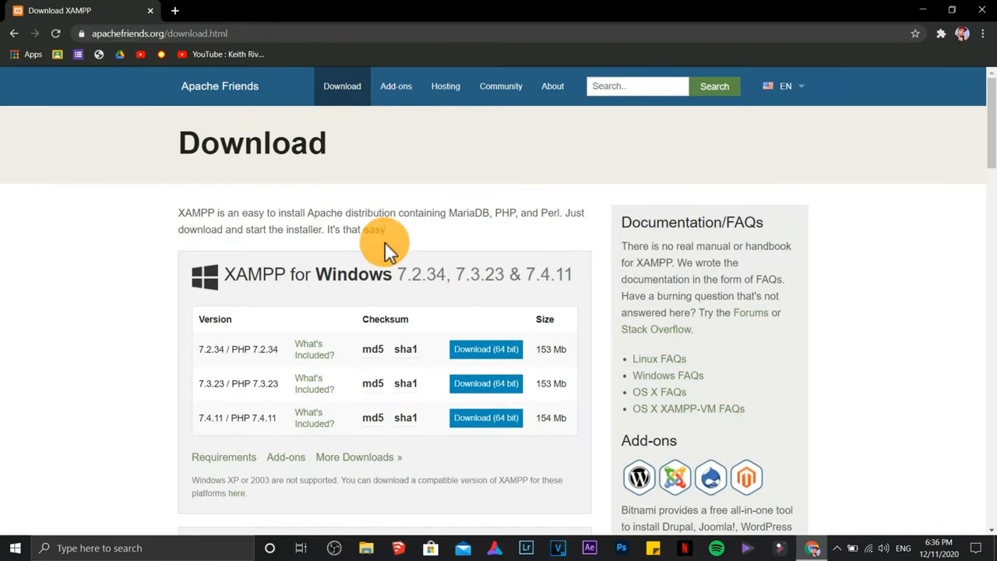
mouse_move(496, 406)
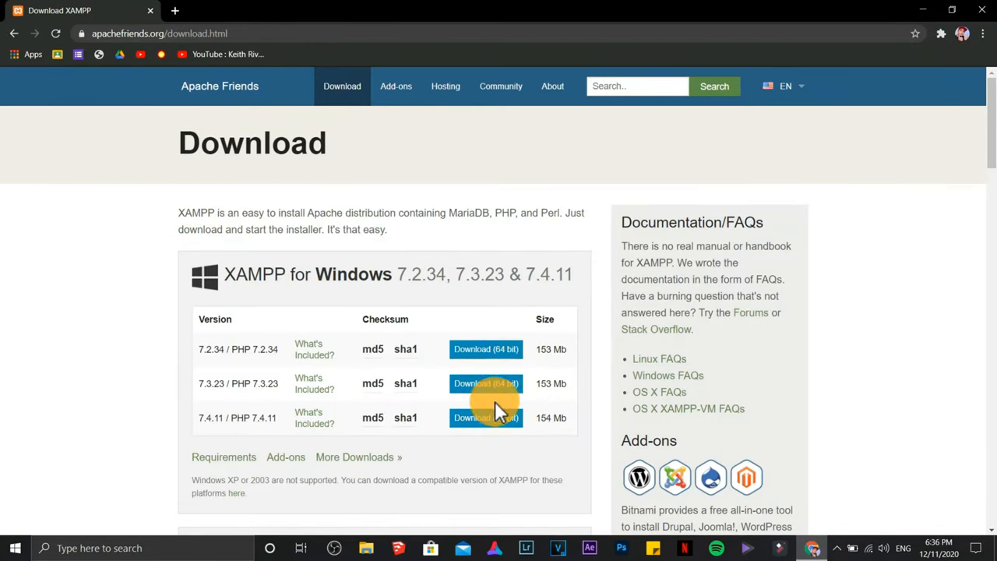
click(487, 418)
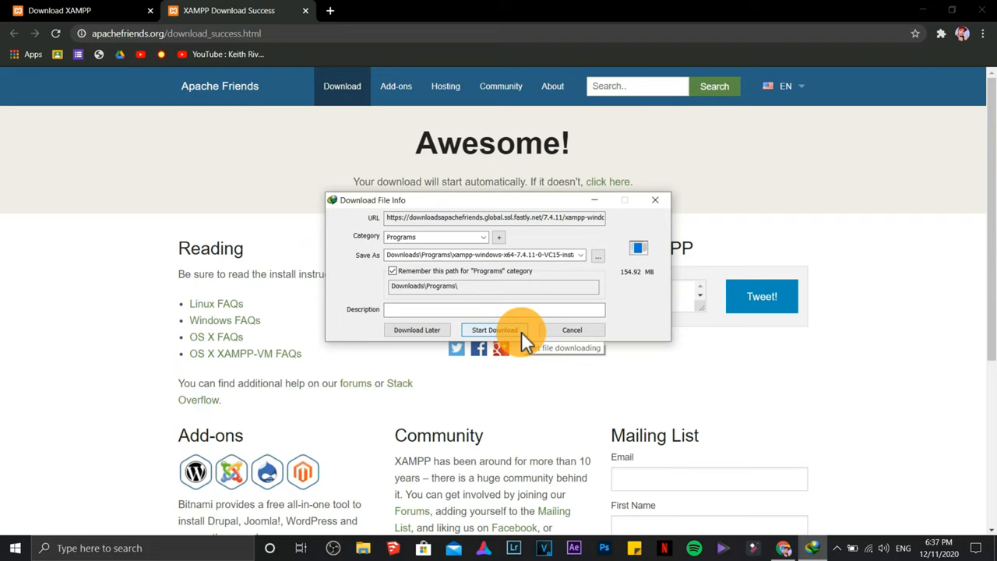
click(494, 330)
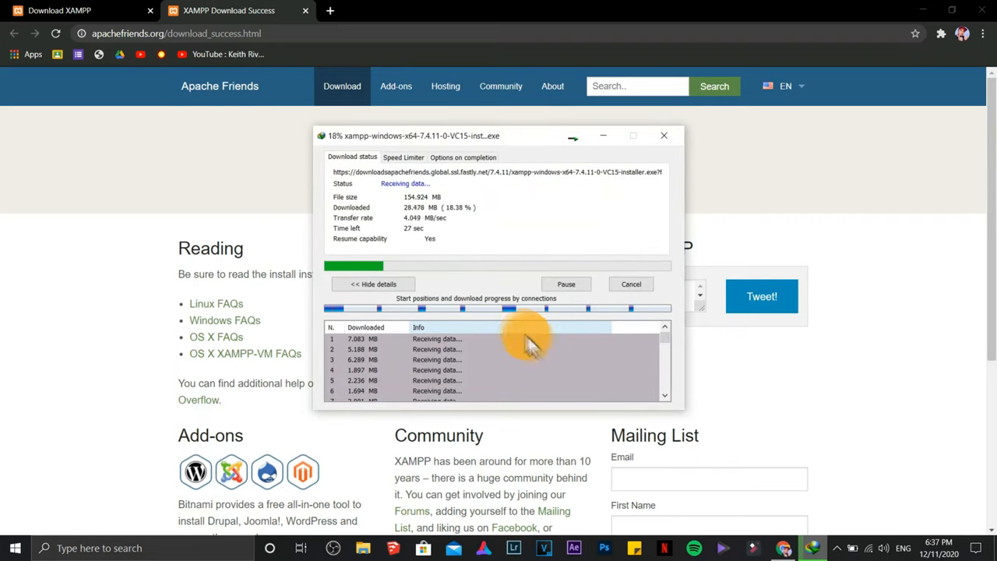
mouse_move(834, 448)
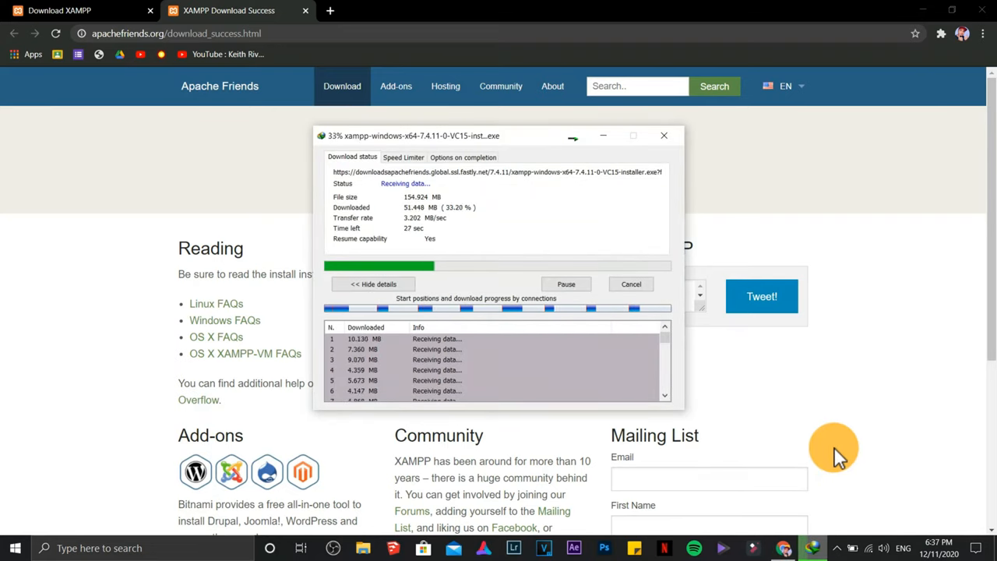
mouse_move(969, 429)
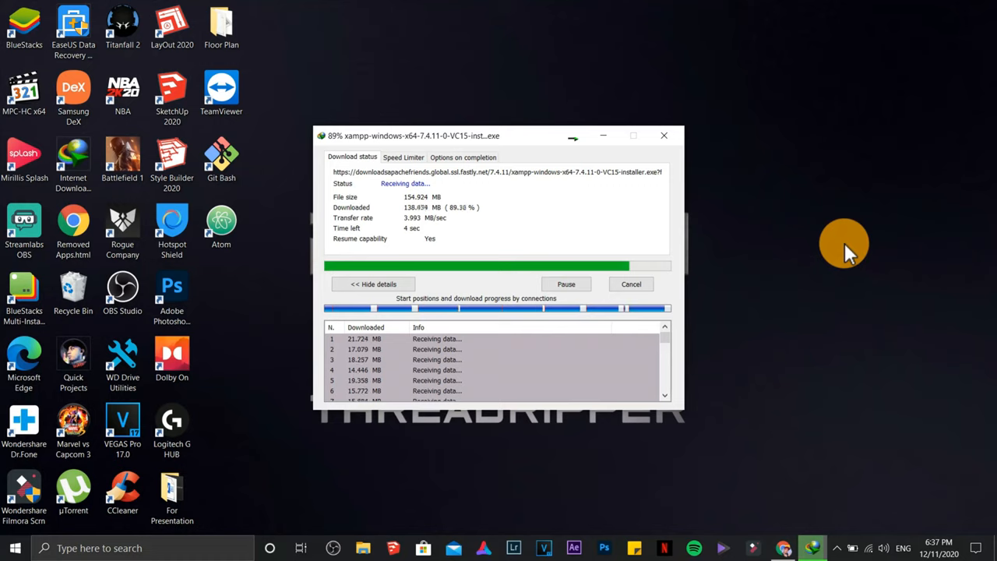
click(664, 134)
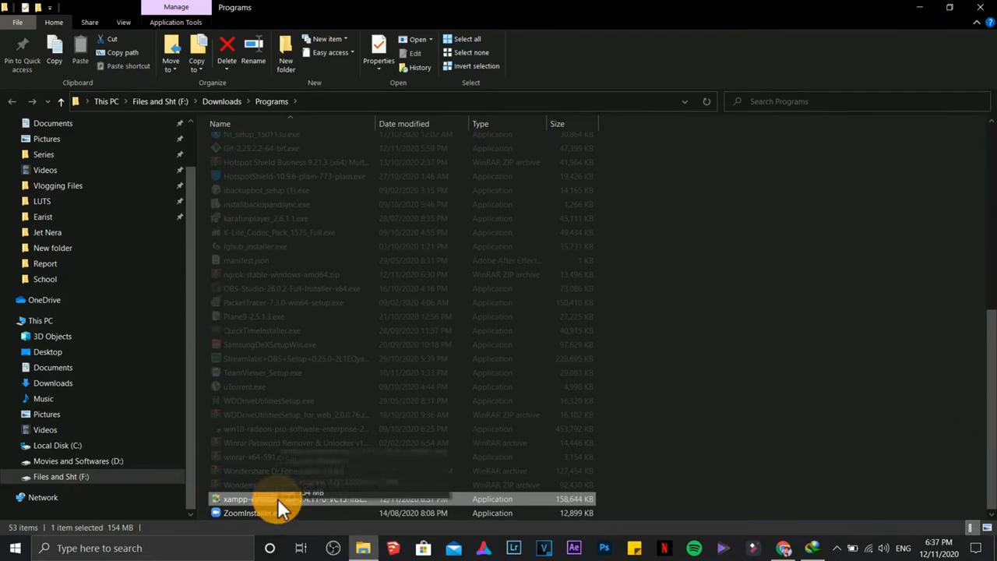
Run the downloaded xampp-windows installer from the Downloads Programs folder.
right_click(265, 499)
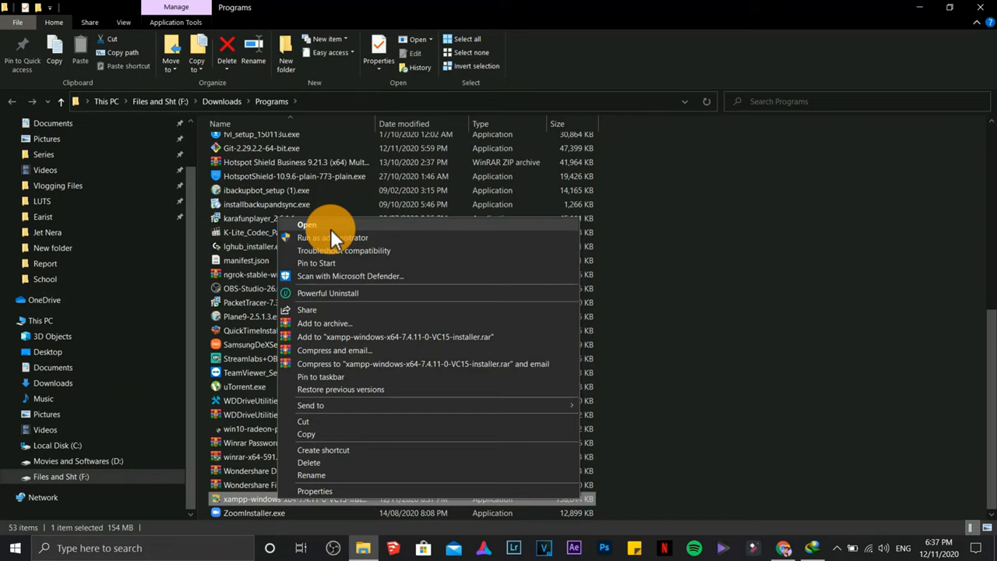
click(336, 234)
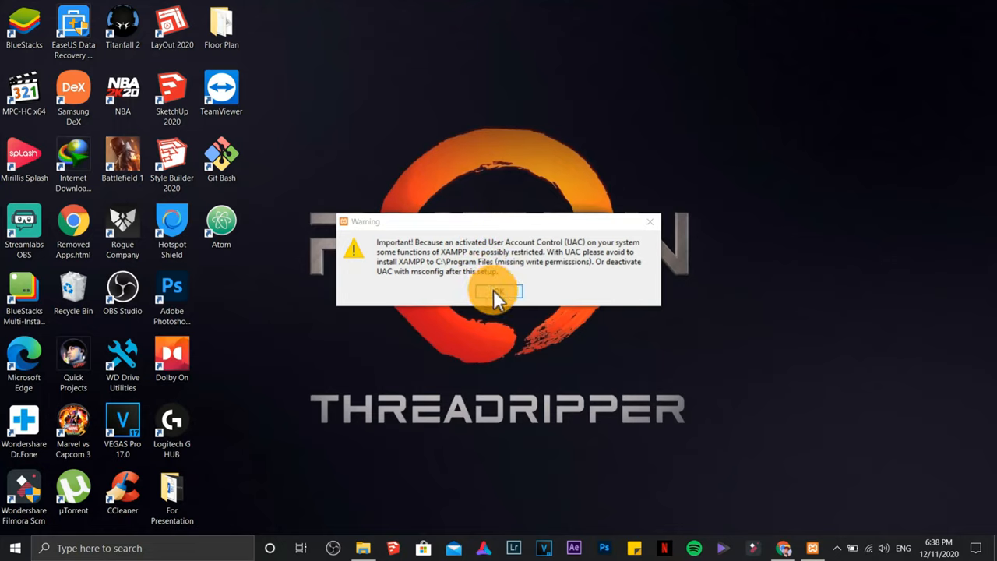
Dismiss the UAC warning and reach Change UAC Settings via msconfig's Tools list.
click(499, 291)
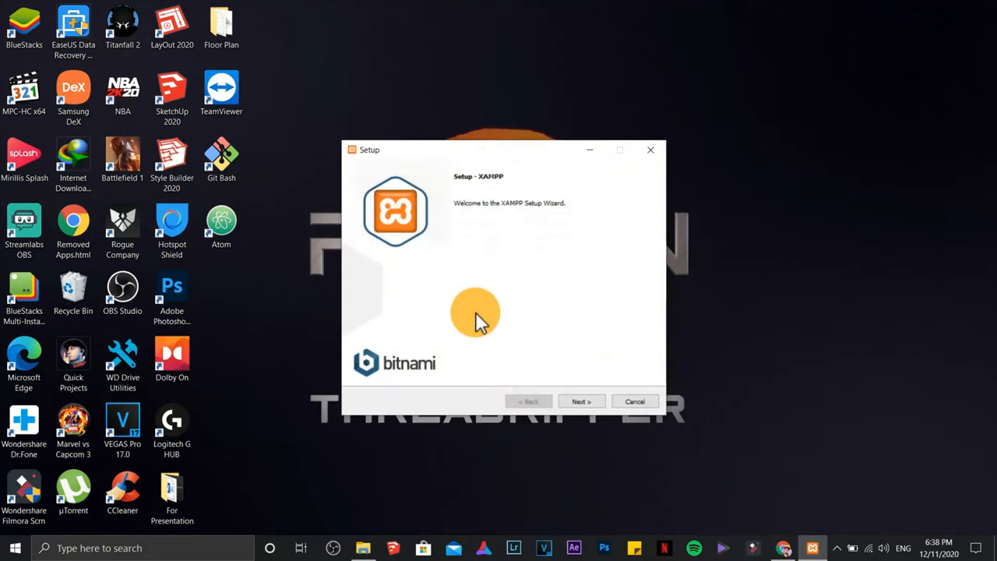
click(14, 549)
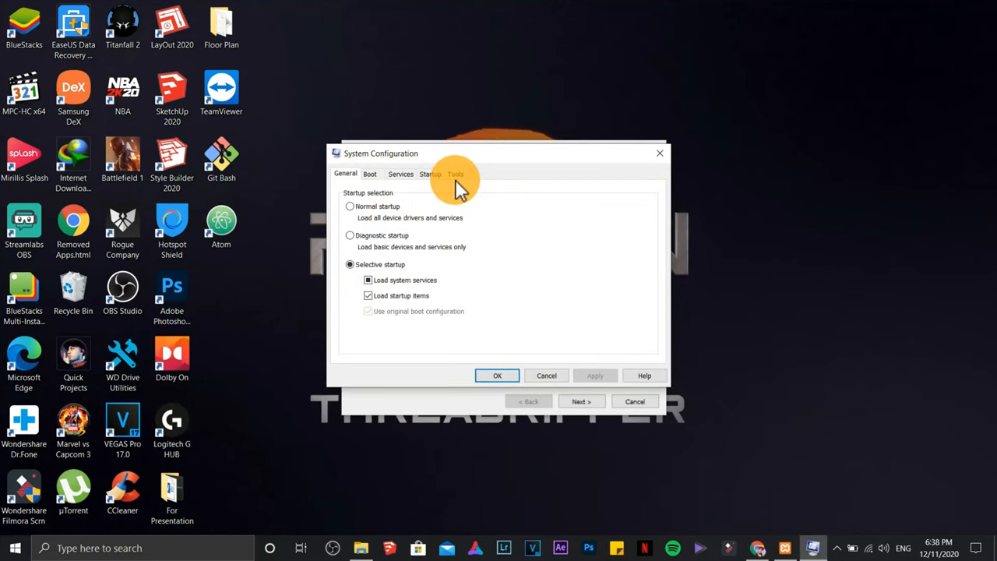
click(455, 173)
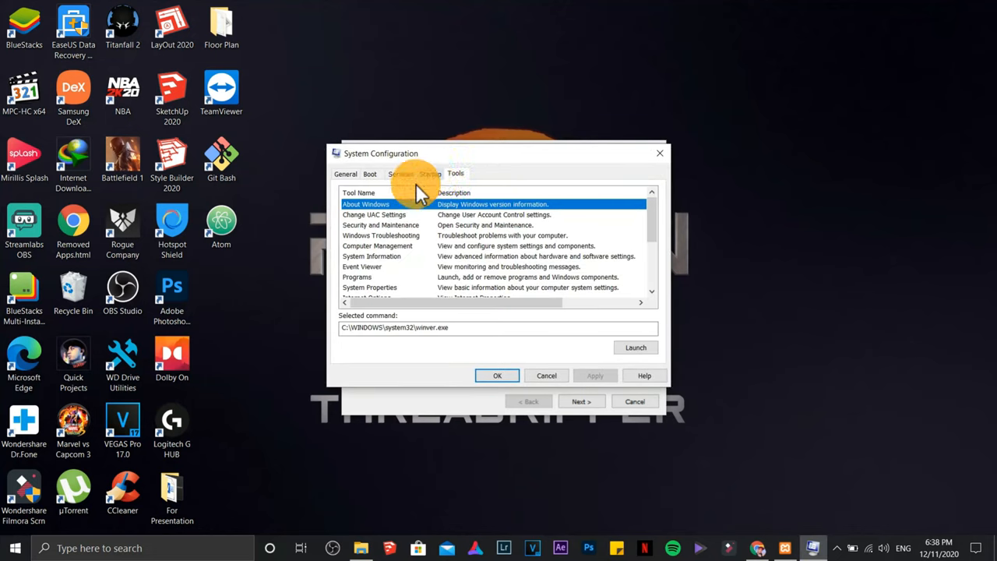
click(374, 215)
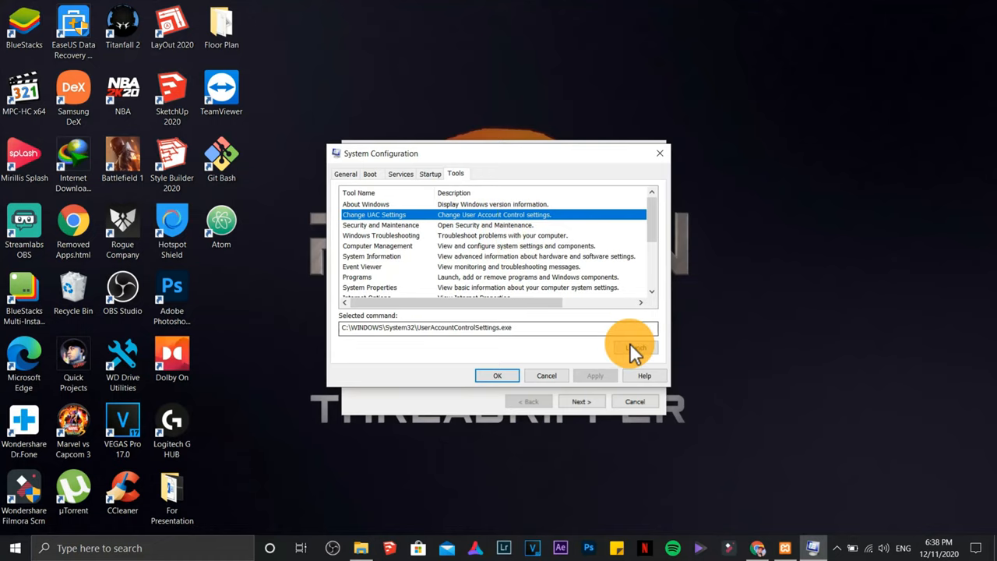
Lower User Account Control to Never notify and apply it.
click(631, 349)
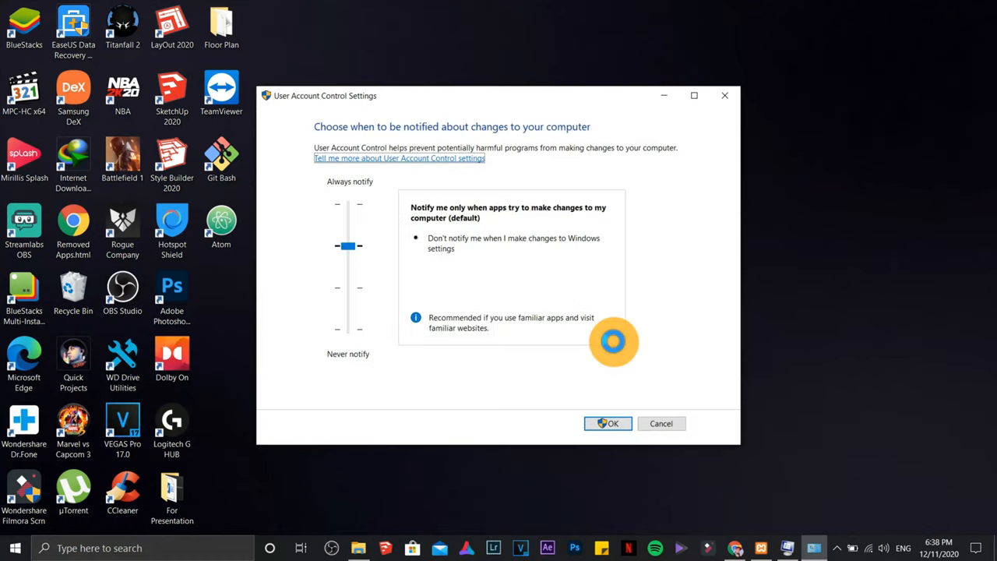
drag(348, 246, 348, 327)
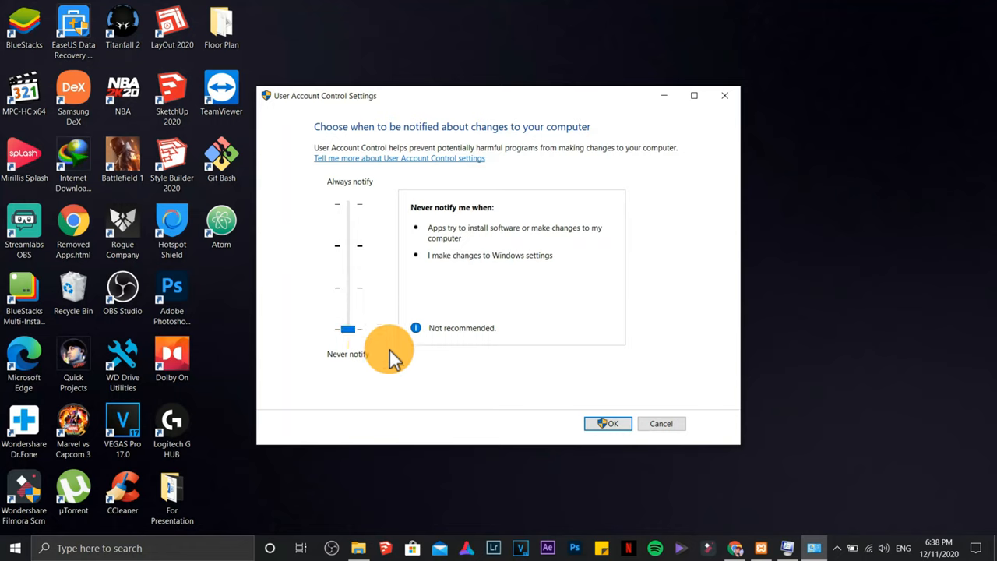
click(611, 424)
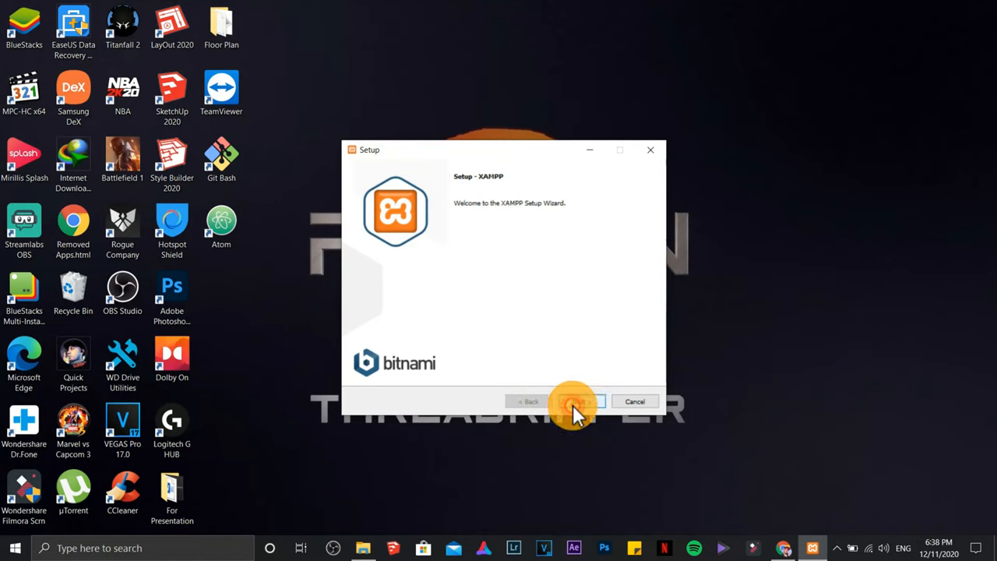
Install XAMPP with default components to C:\xampp and finish, starting the Control Panel.
click(575, 402)
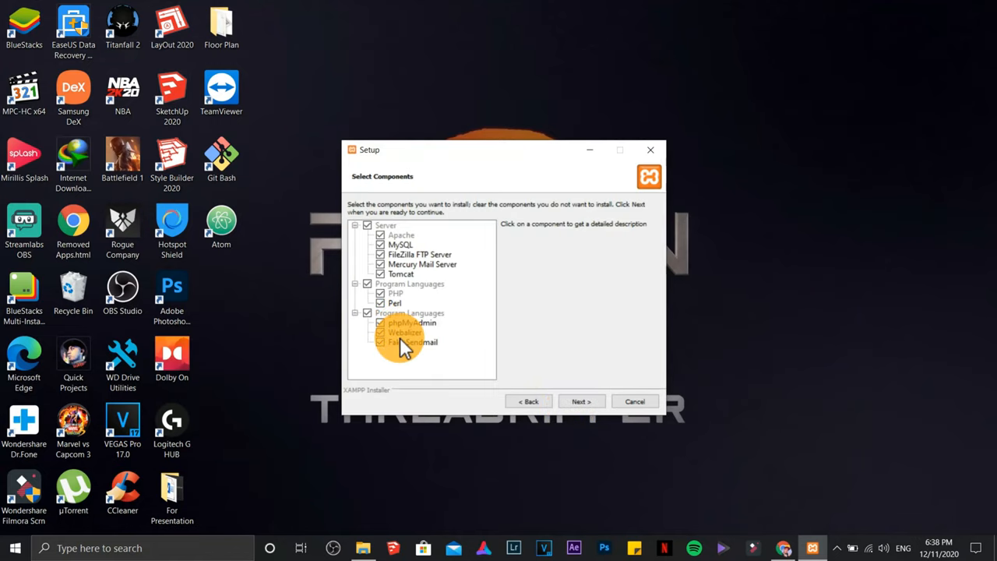
click(579, 402)
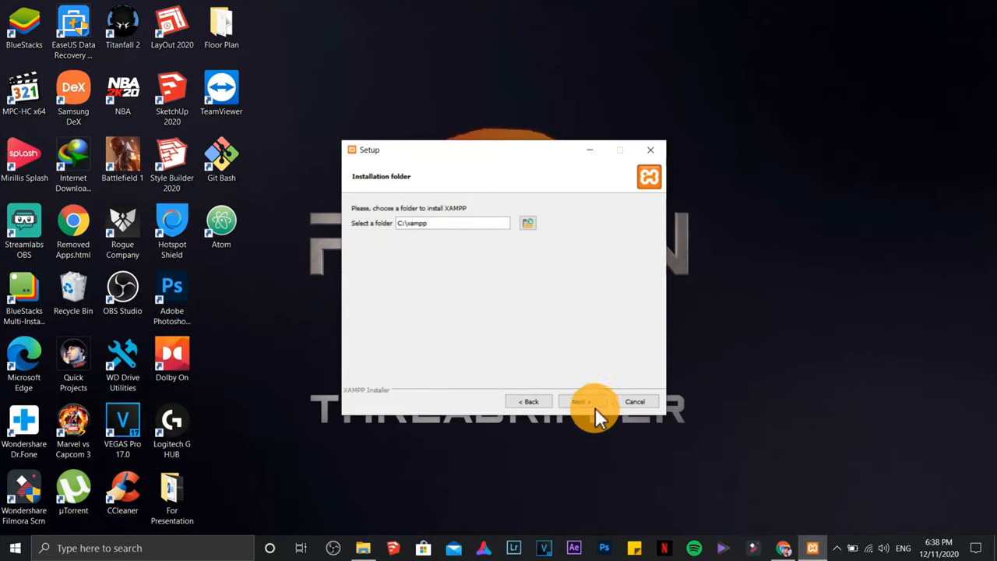
click(580, 402)
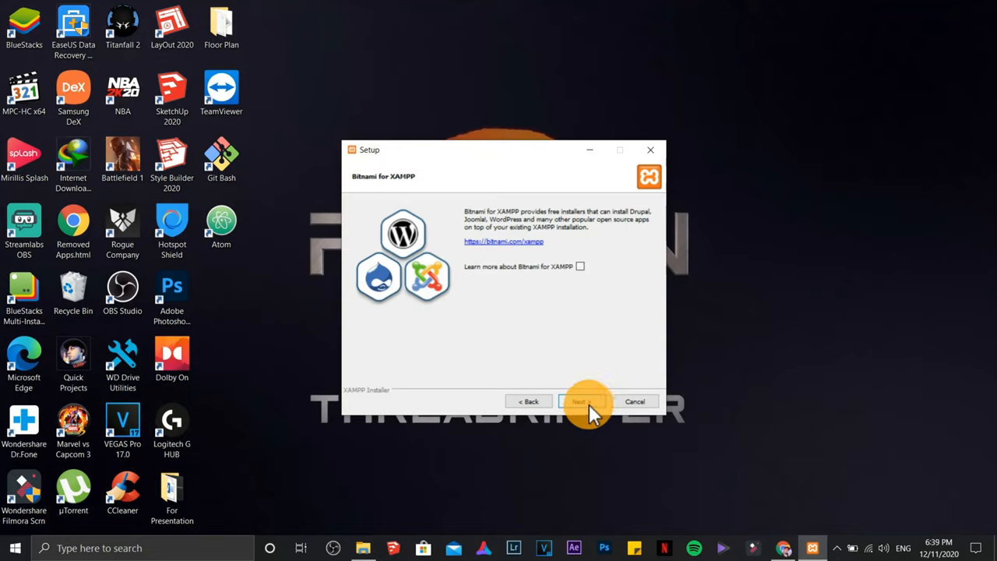
click(580, 402)
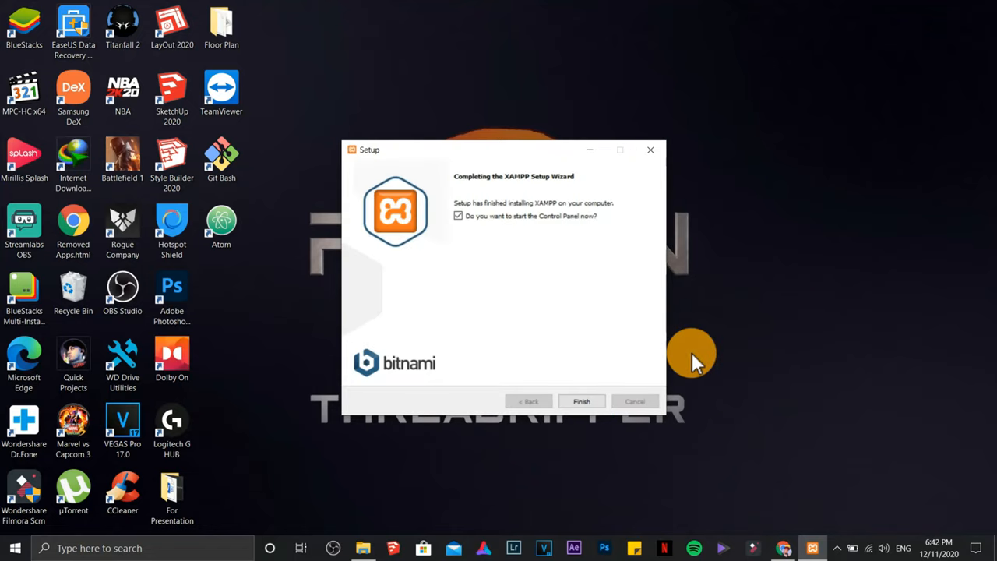
mouse_move(507, 314)
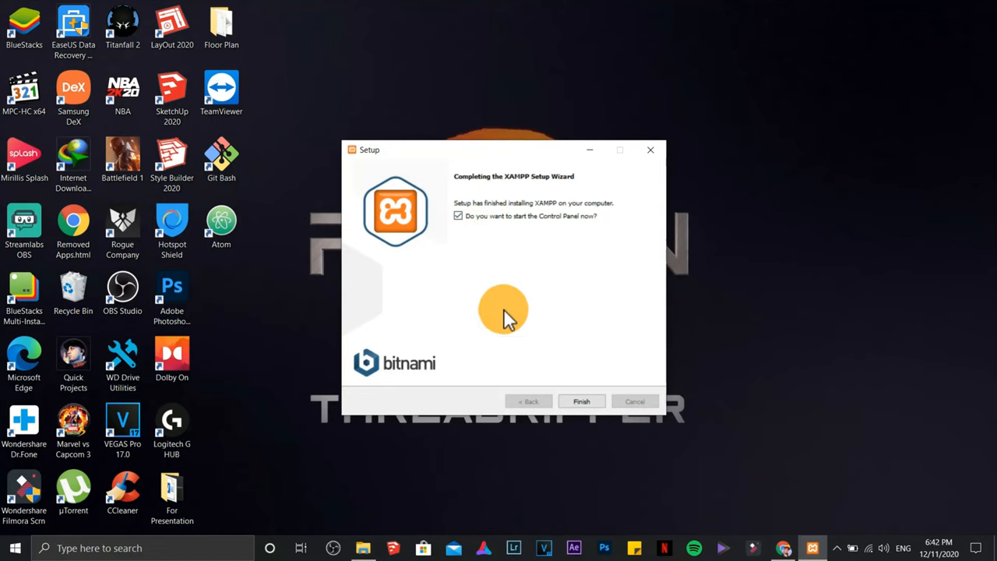
click(581, 402)
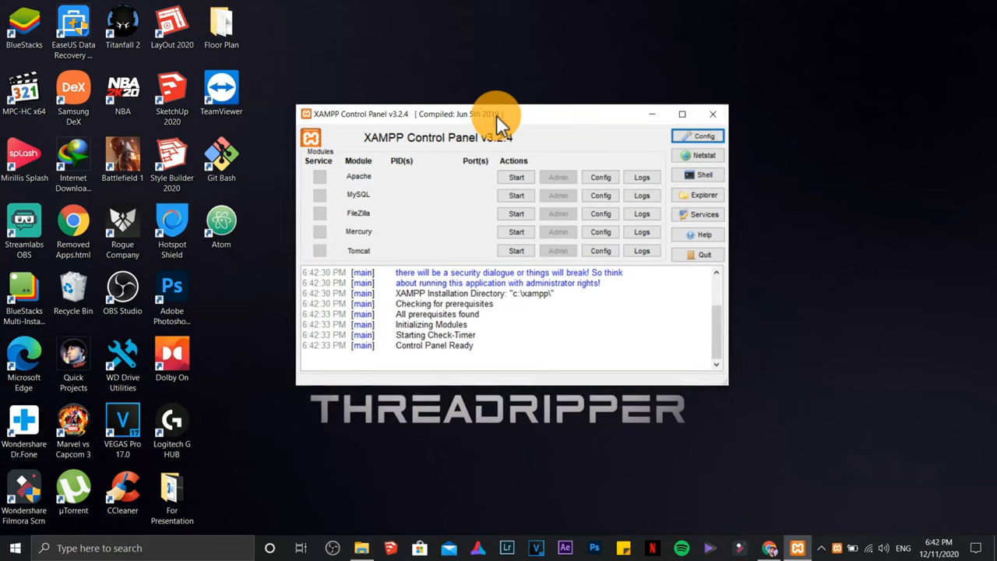
Start the Apache and MySQL servers in the XAMPP Control Panel.
click(518, 178)
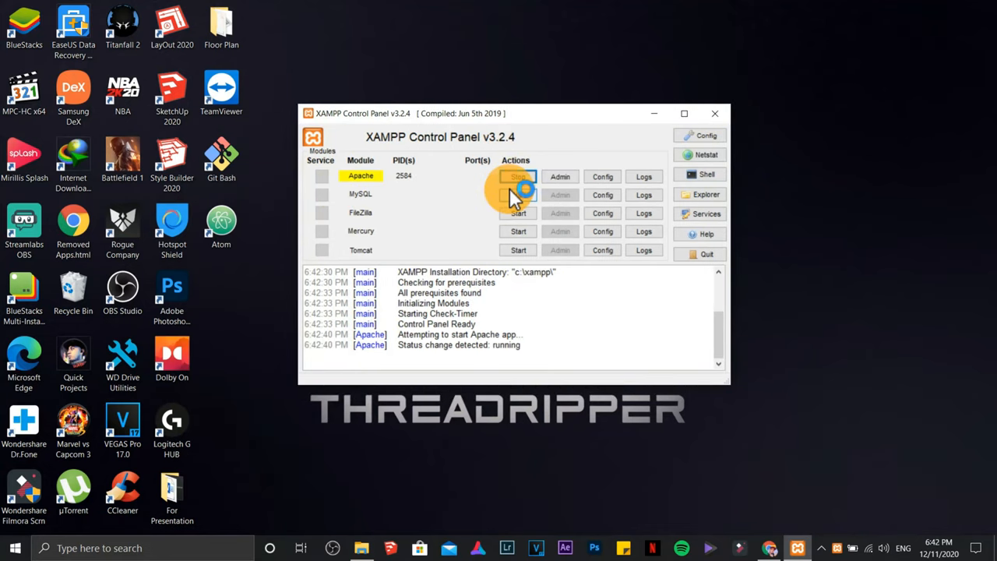
click(517, 212)
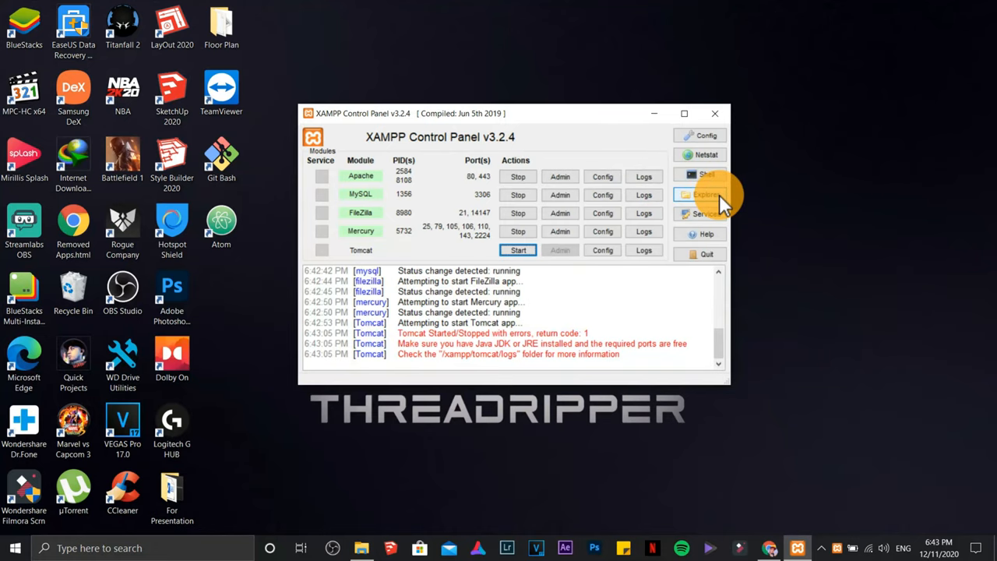
Locate htdocs in the XAMPP installation folder and send a shortcut to the desktop.
click(704, 193)
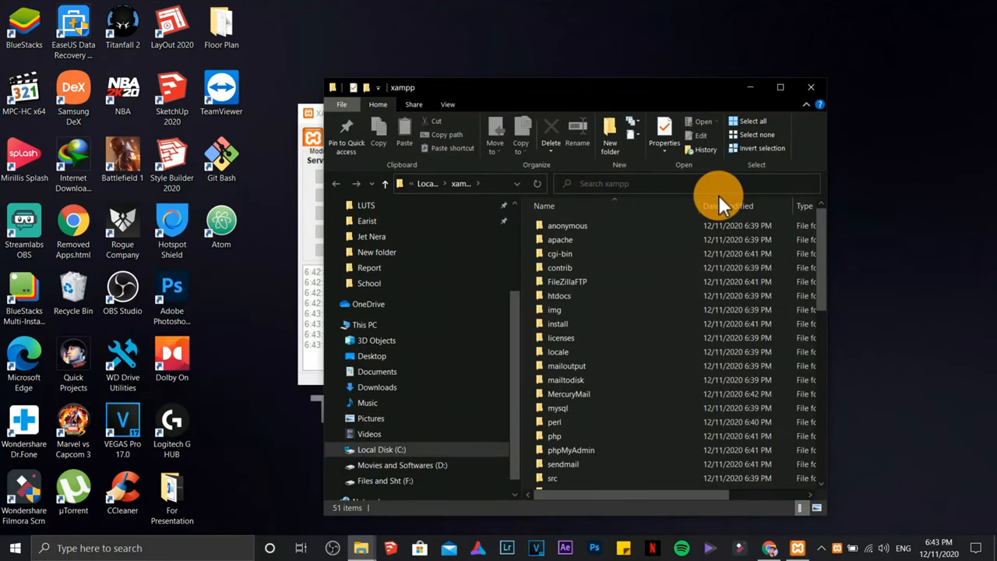
click(460, 184)
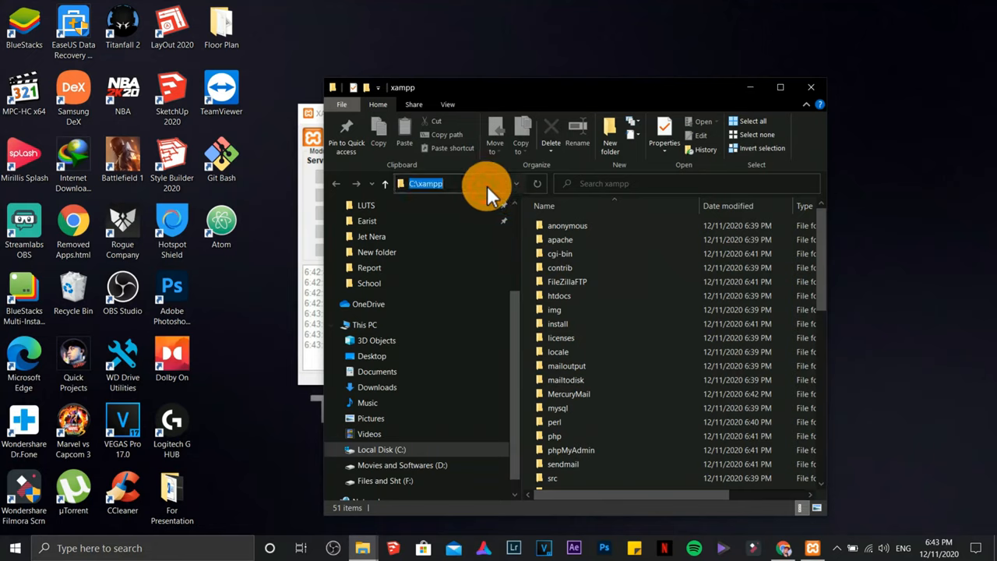
mouse_move(455, 265)
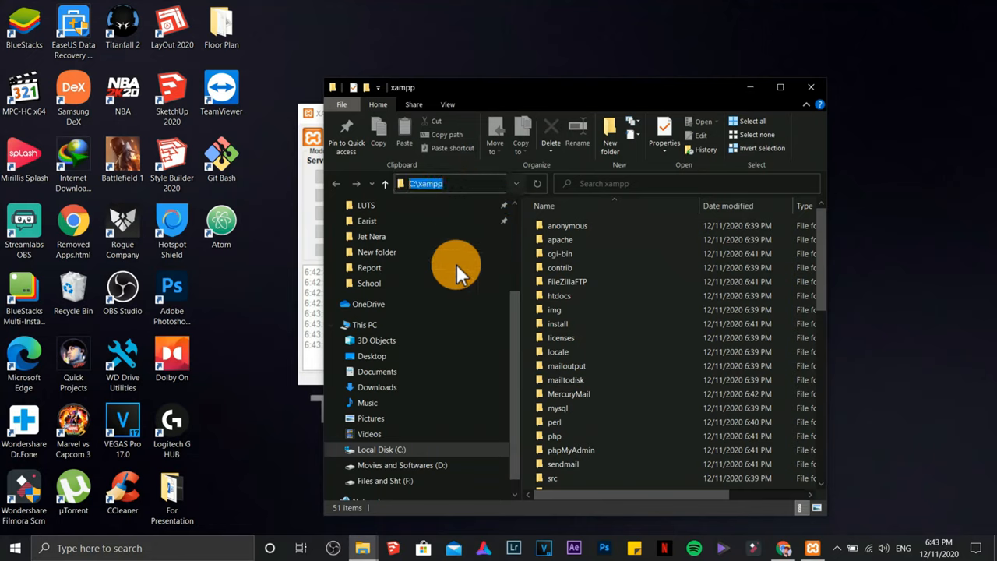
scroll(down, 3)
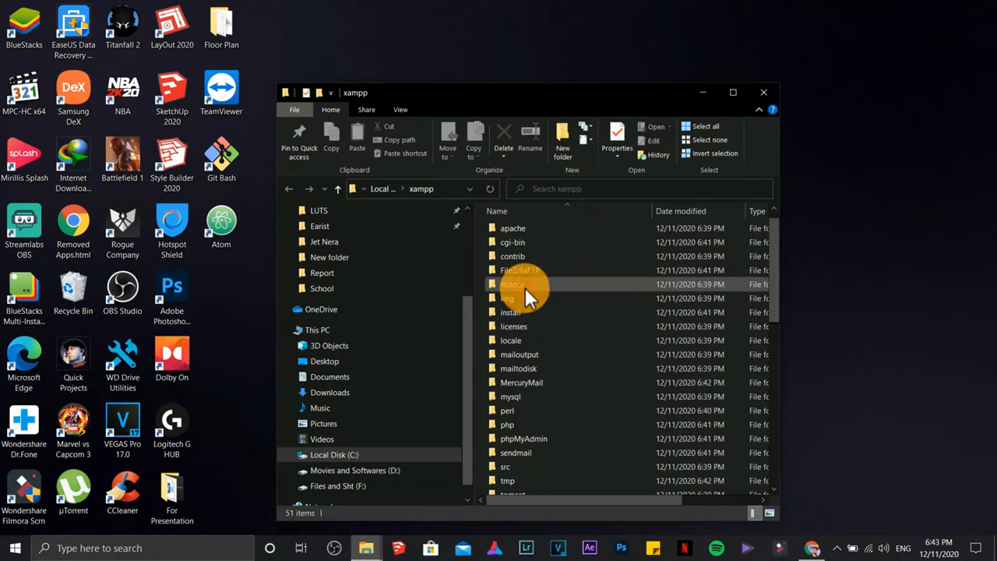
click(511, 284)
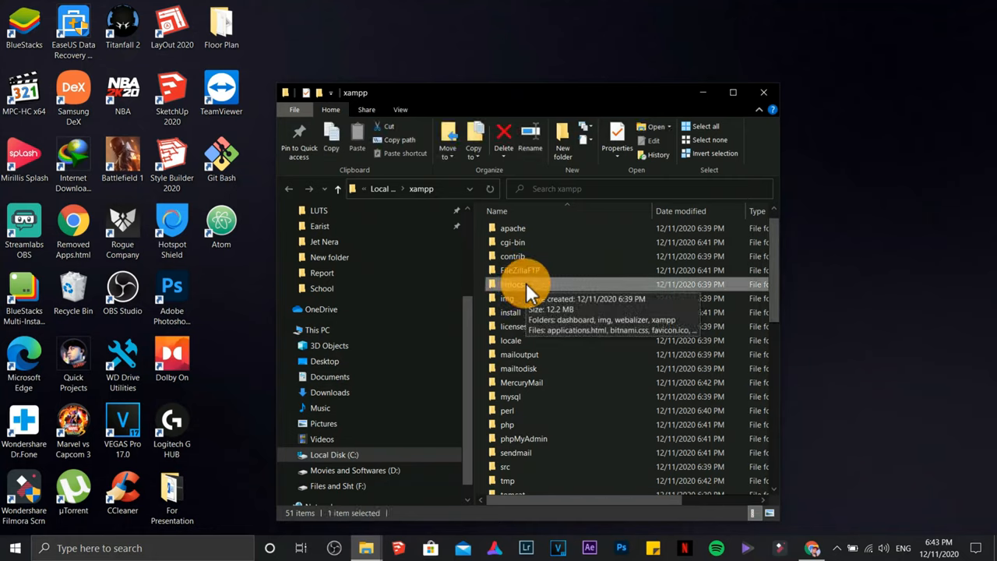
right_click(511, 283)
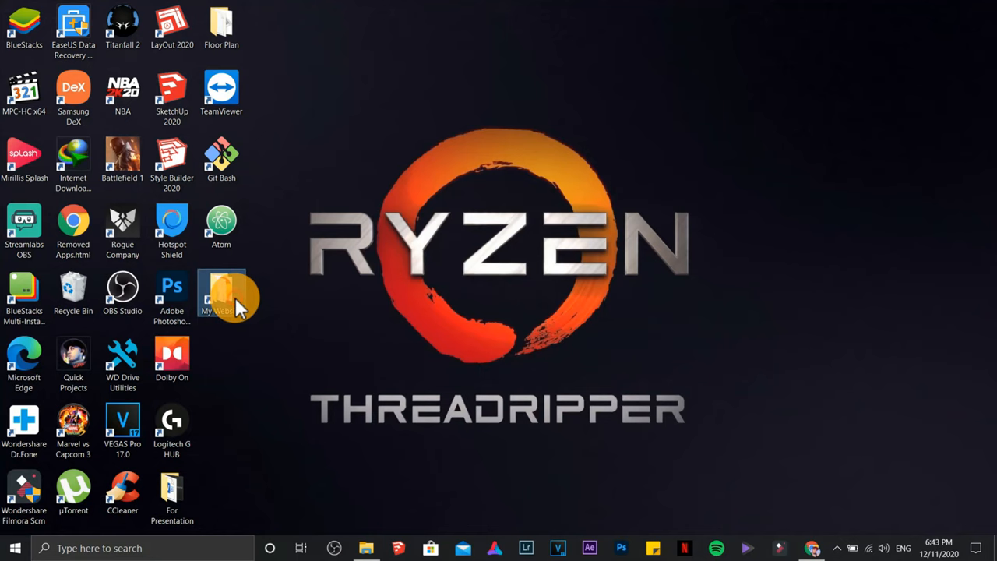
Open htdocs from the new desktop shortcut and select its files.
double_click(221, 293)
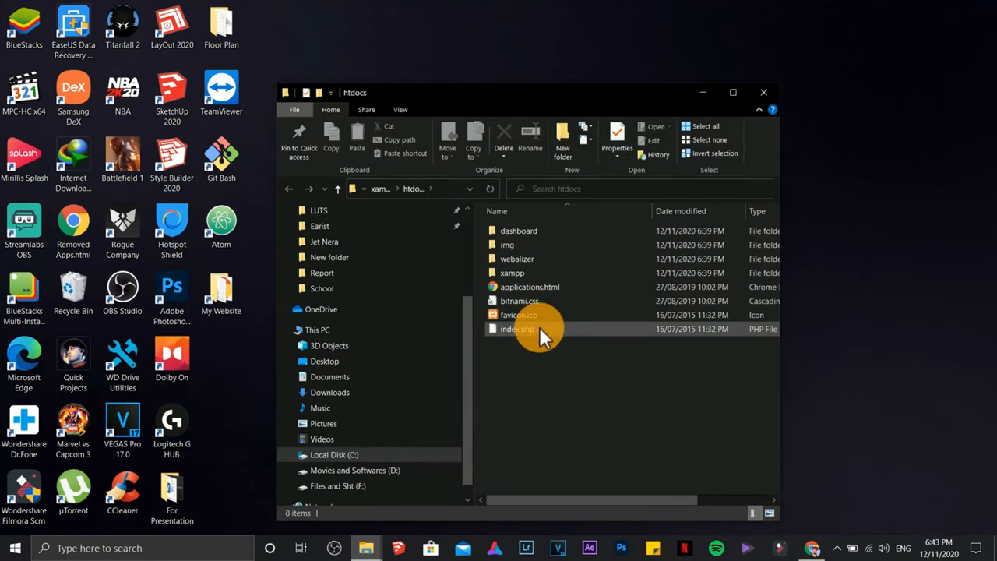
click(519, 315)
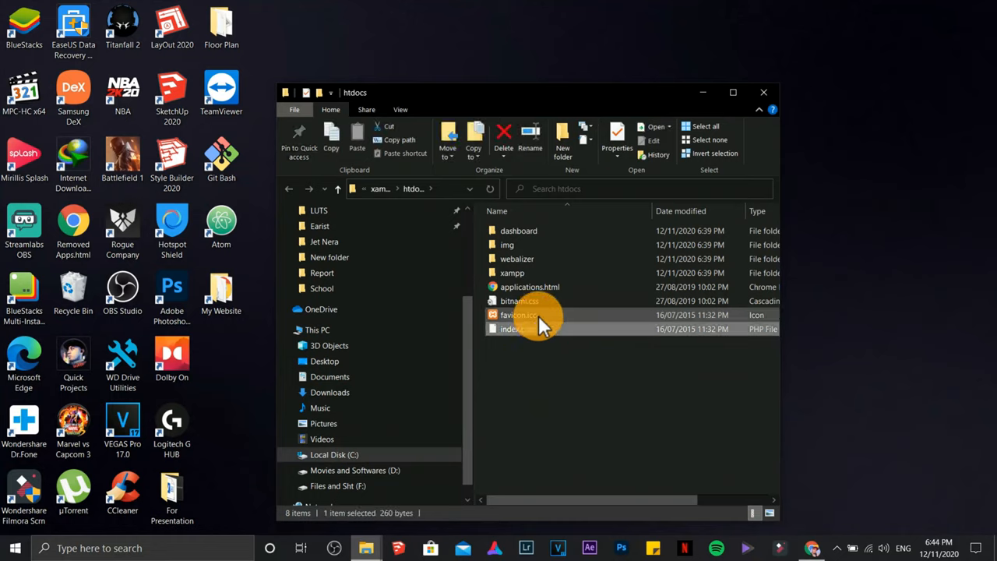
click(521, 301)
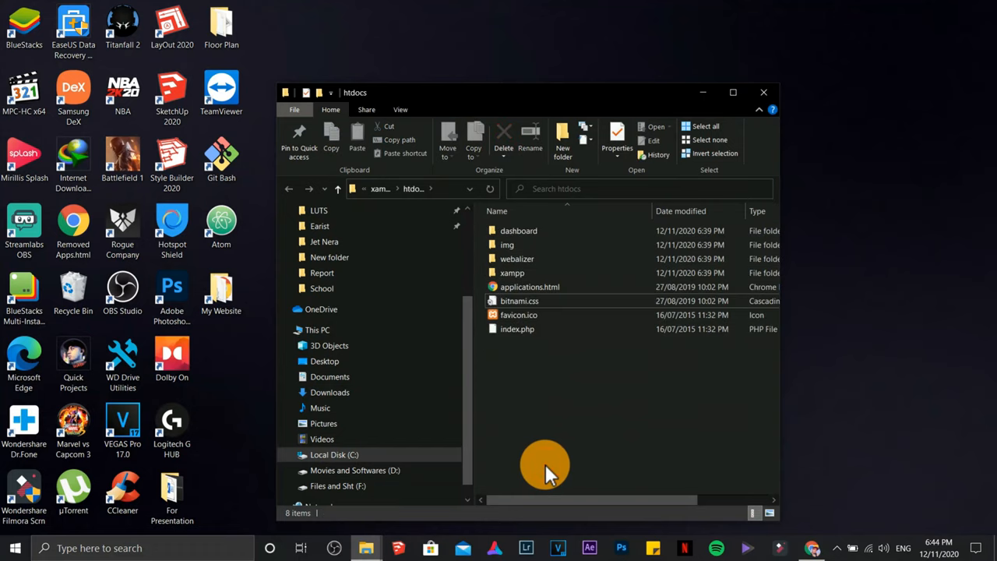
mouse_move(813, 546)
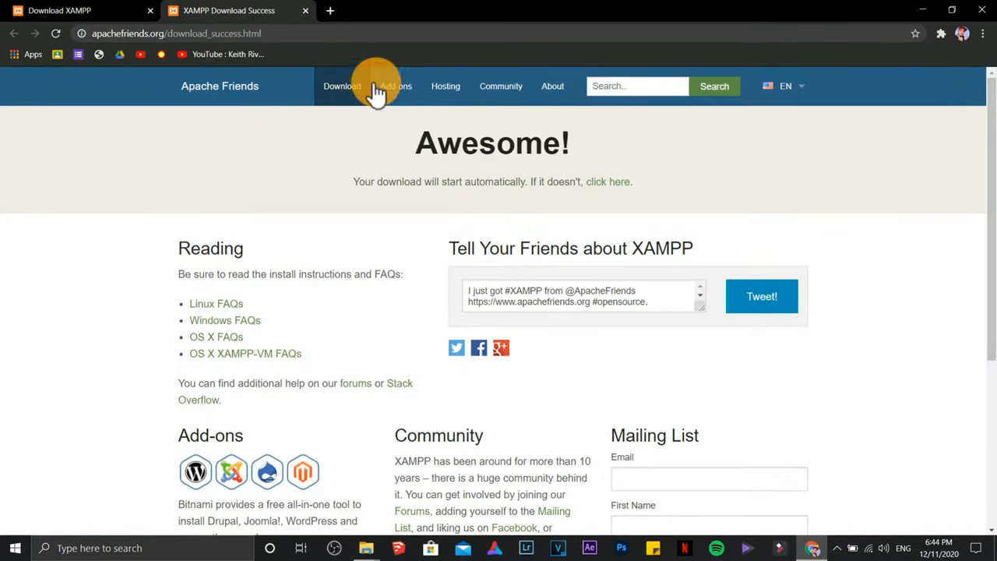
Load localhost in a new Chrome tab to reach the XAMPP dashboard, then index.php.
click(331, 9)
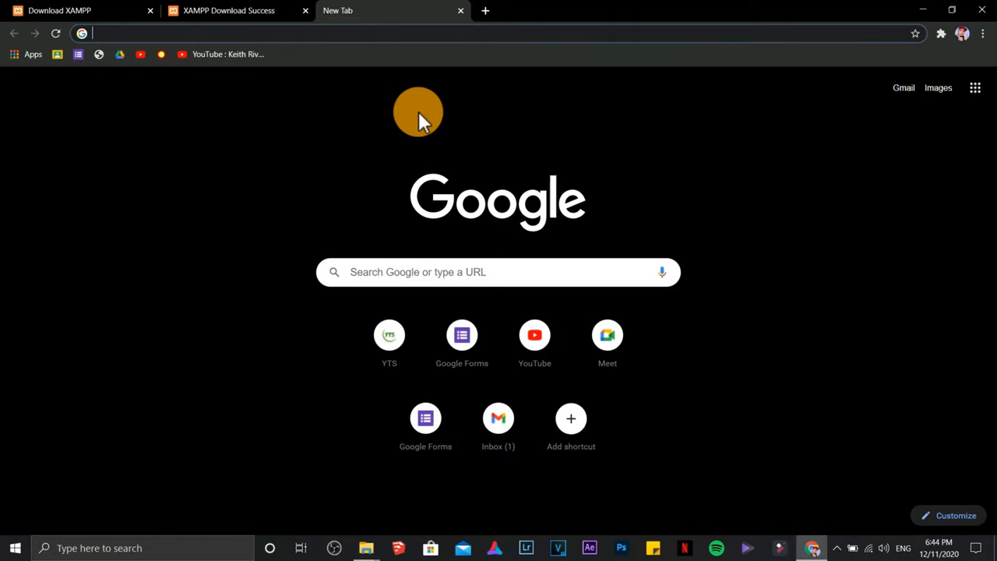
text(LOCALHOST)
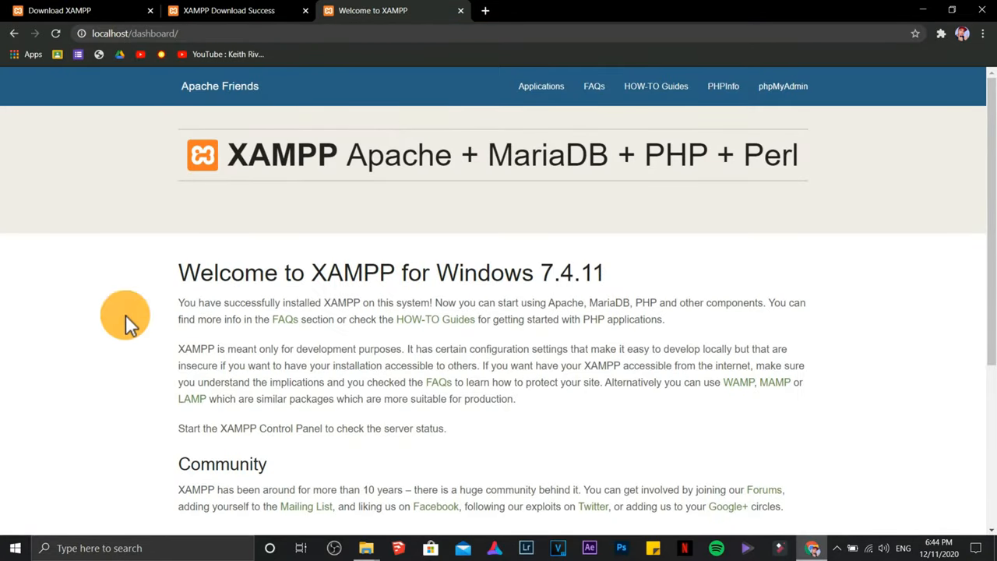
mouse_move(330, 405)
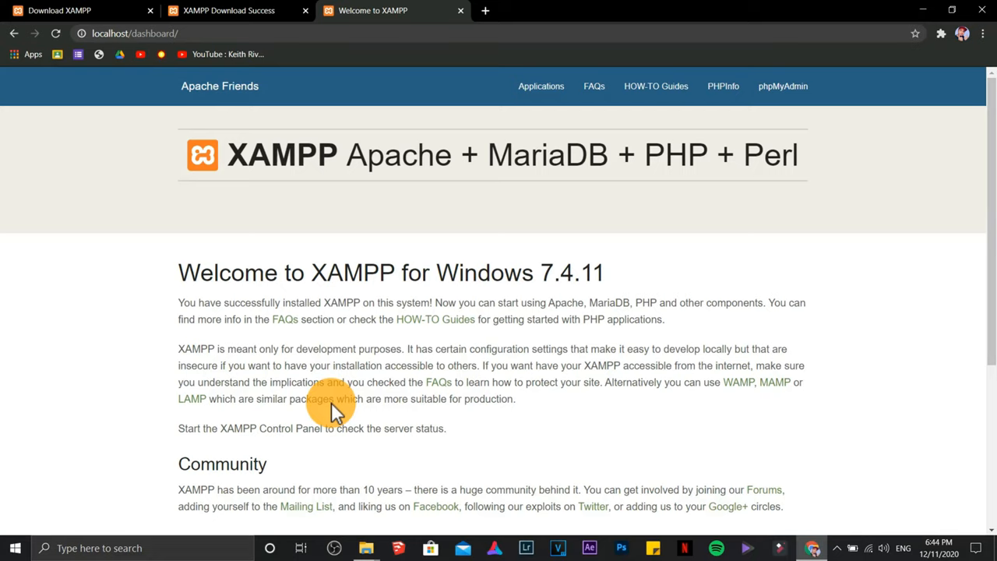
mouse_move(257, 224)
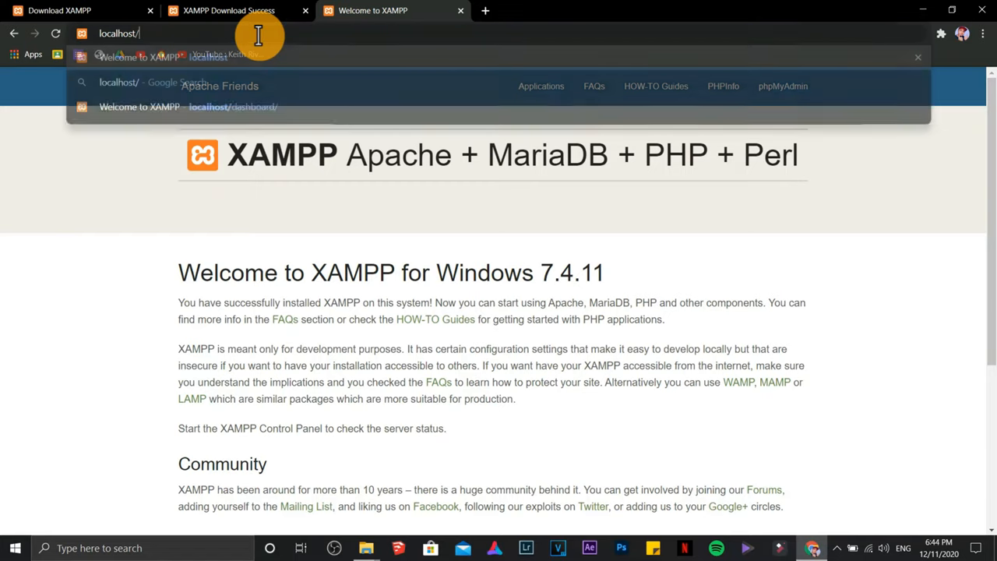
text(index.php)
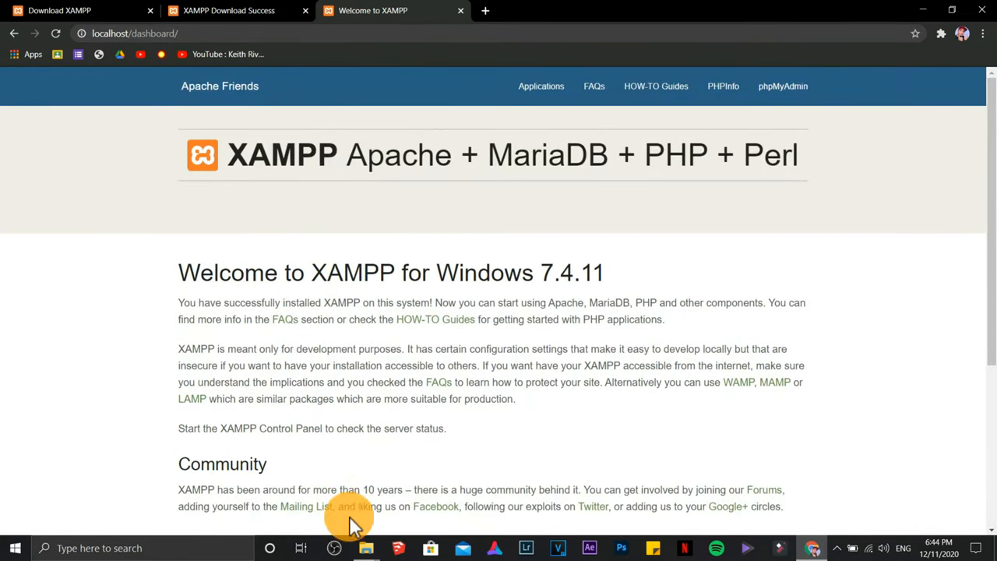
Reload localhost to show the empty Index of / listing and close the Download XAMPP tab.
click(364, 549)
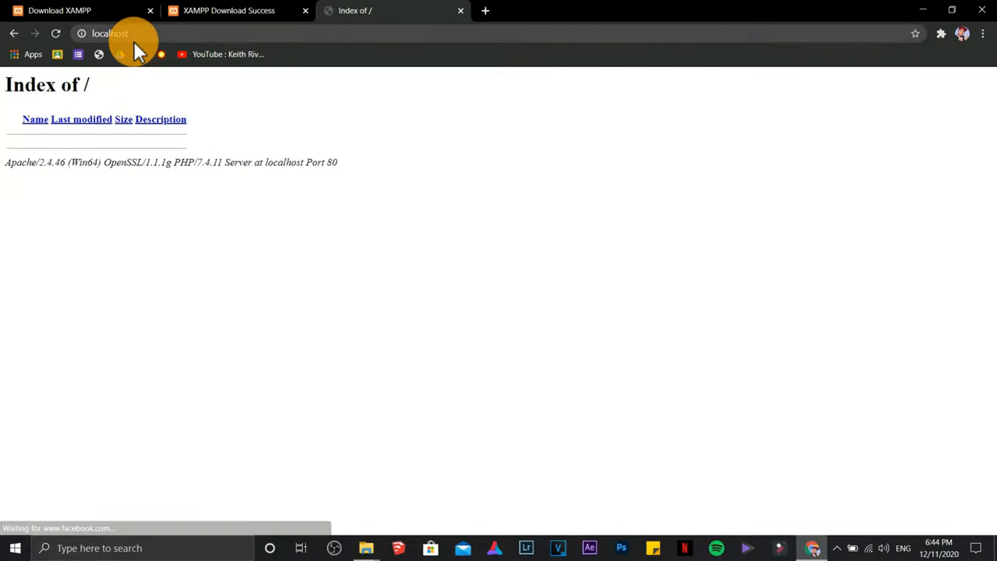
mouse_move(340, 180)
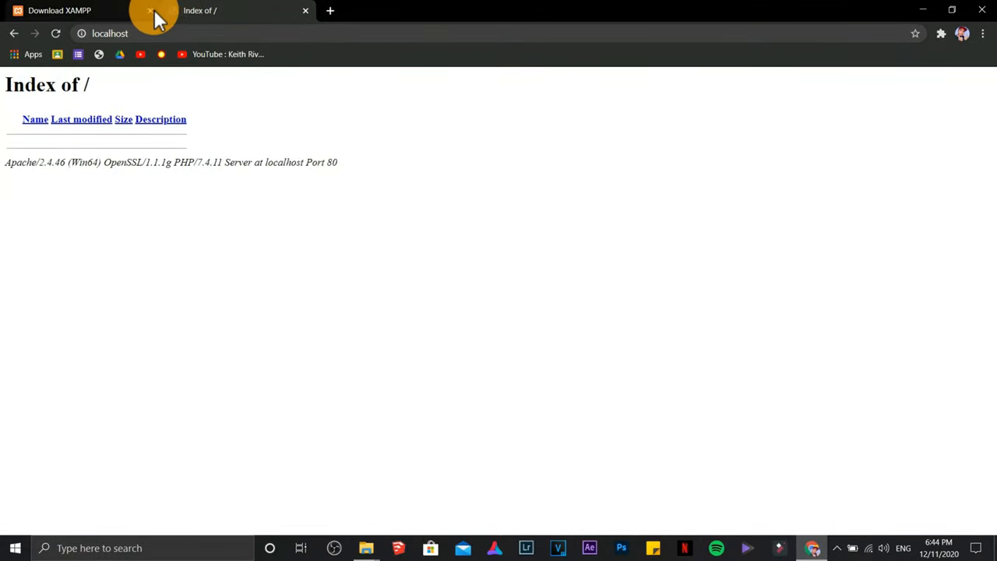
click(150, 9)
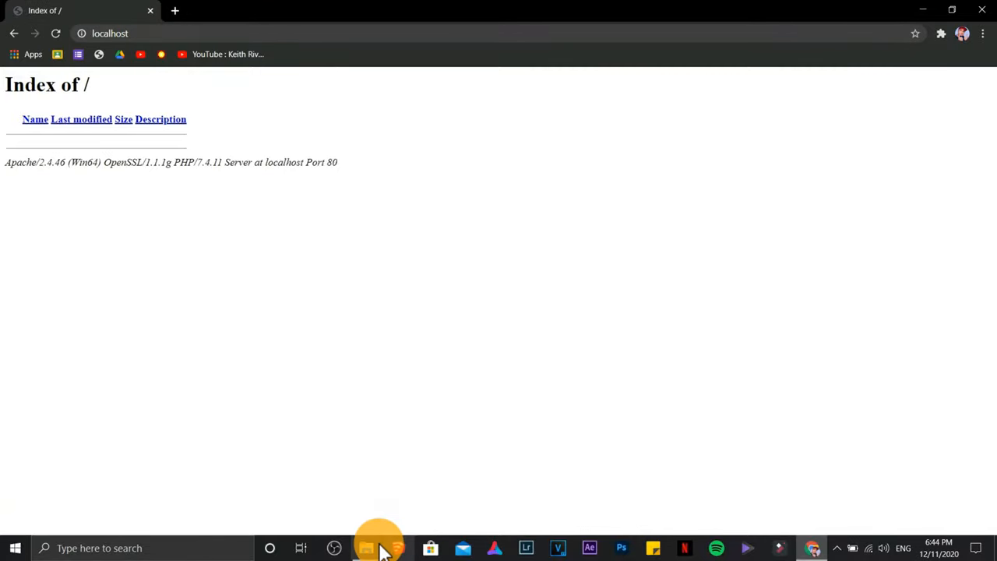
Create a new text document named index in the empty htdocs folder.
click(366, 549)
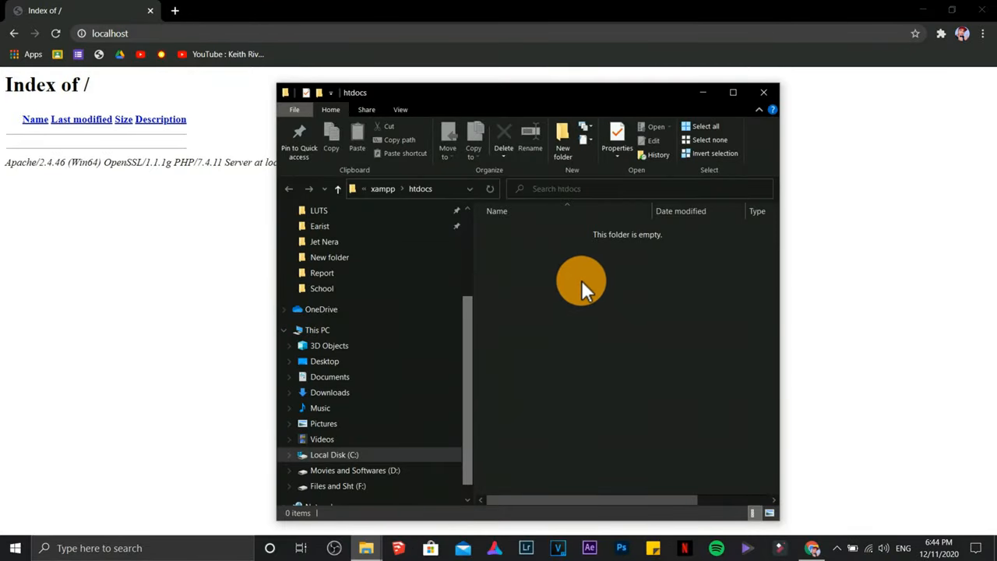
right_click(580, 281)
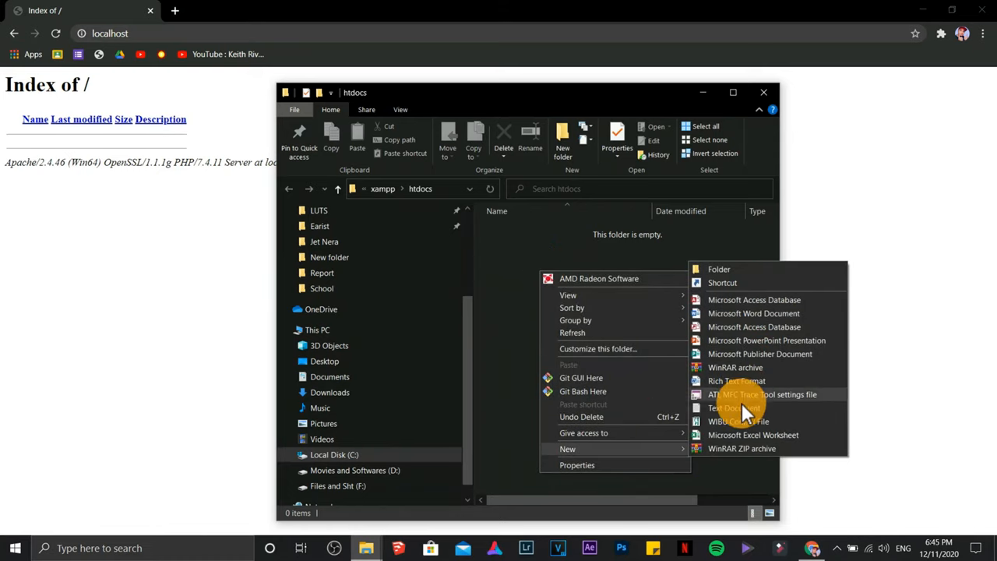
click(733, 408)
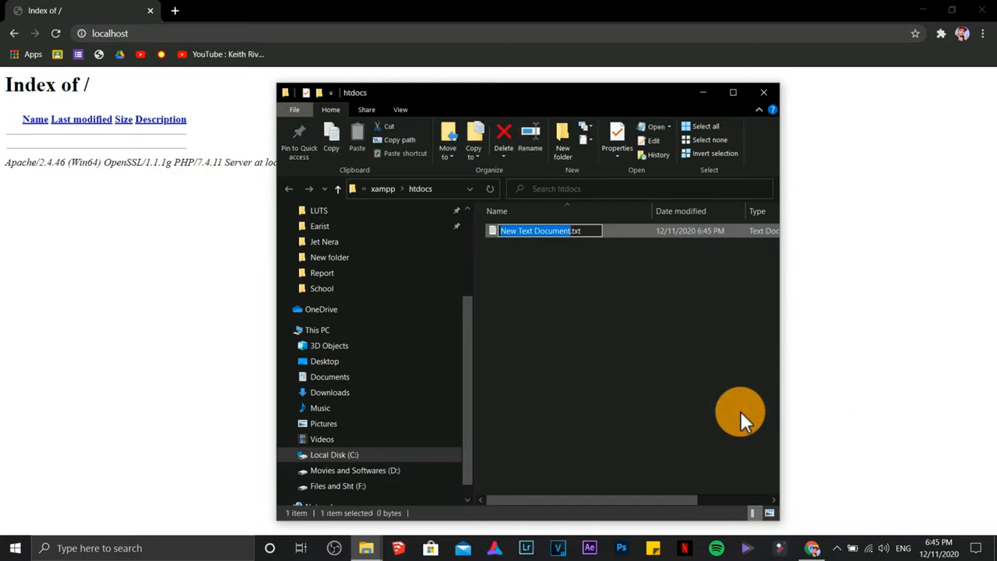
text(index)
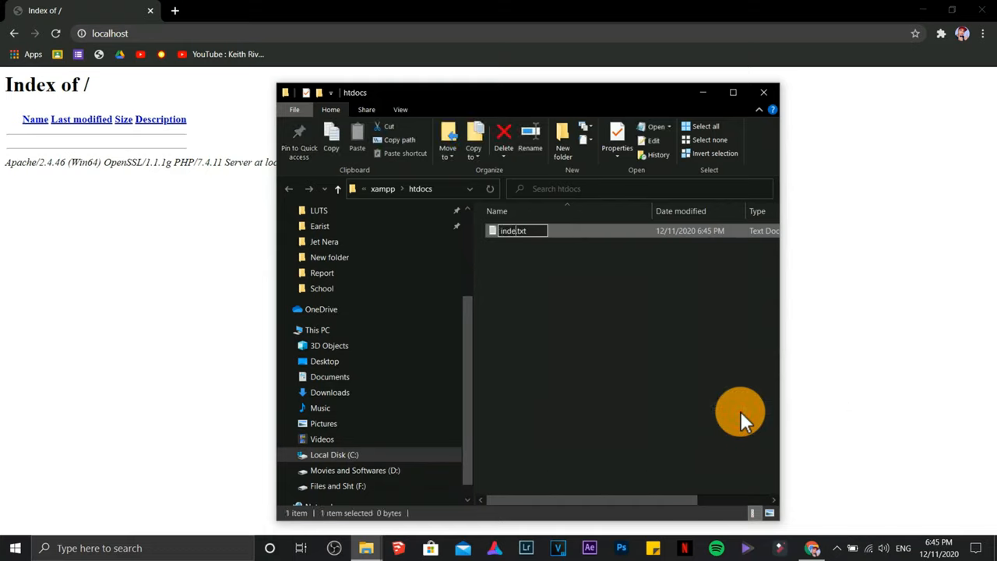
Change its extension to index.html and accept the extension-change warning.
click(514, 231)
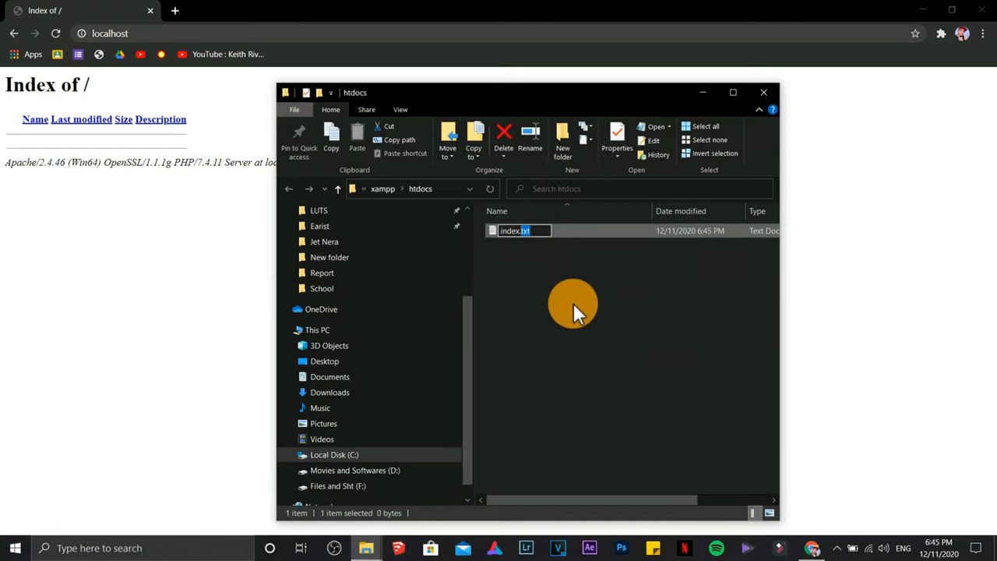
key(enter)
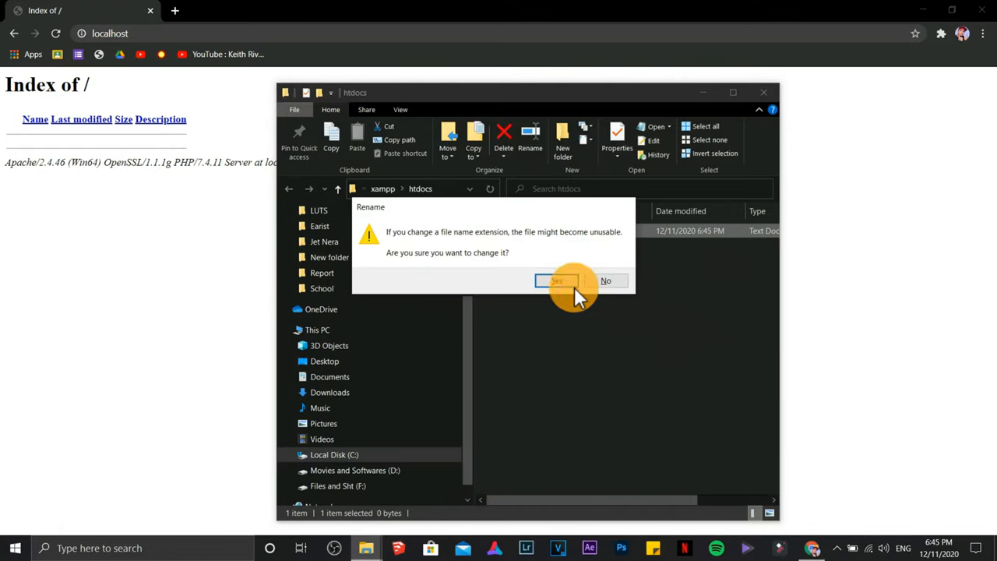
click(556, 281)
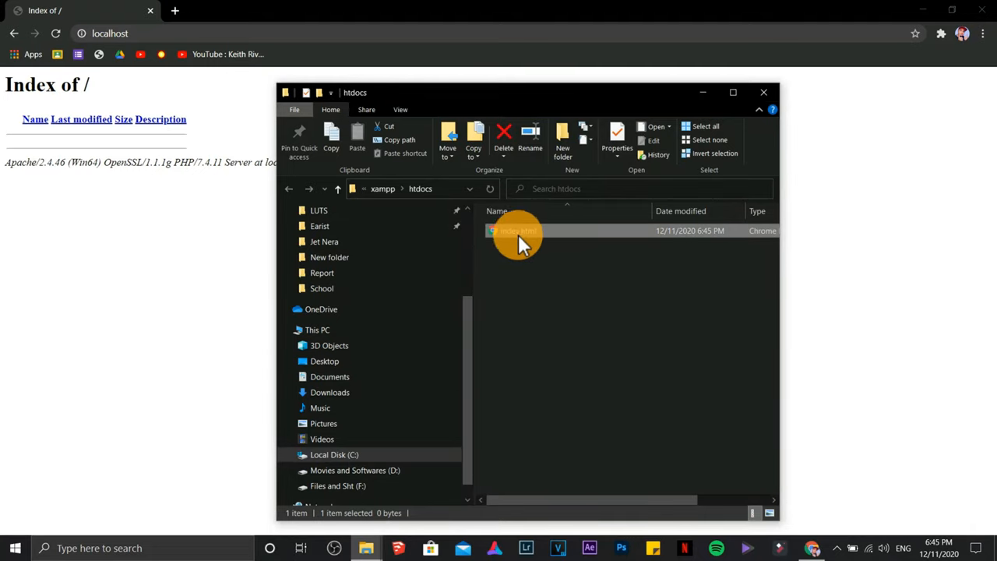
mouse_move(533, 237)
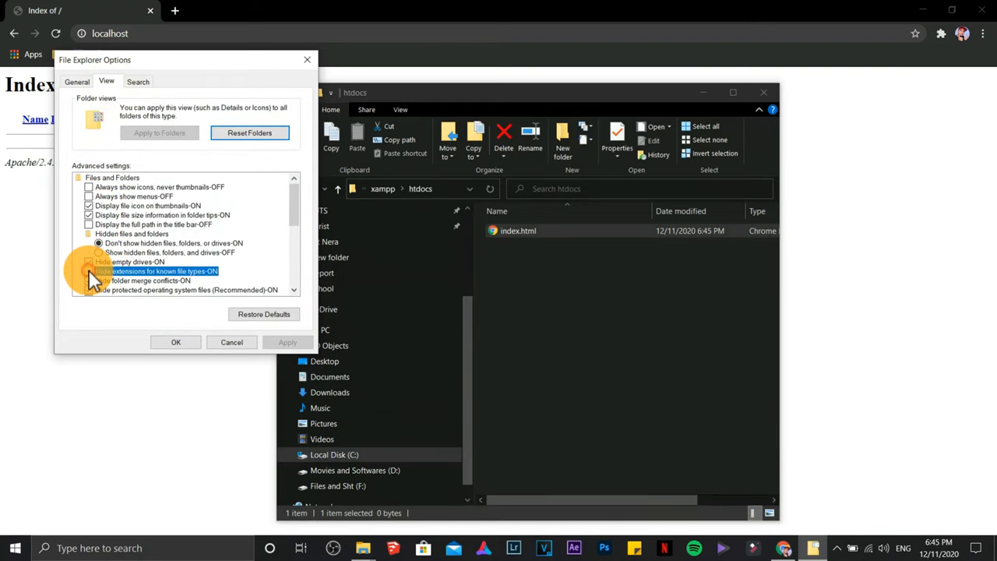
click(89, 271)
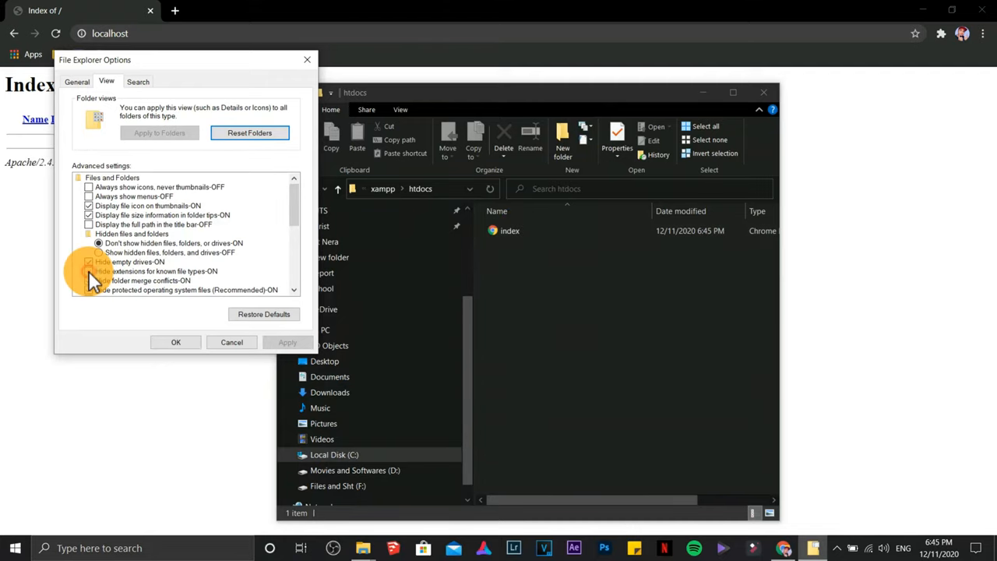
click(156, 271)
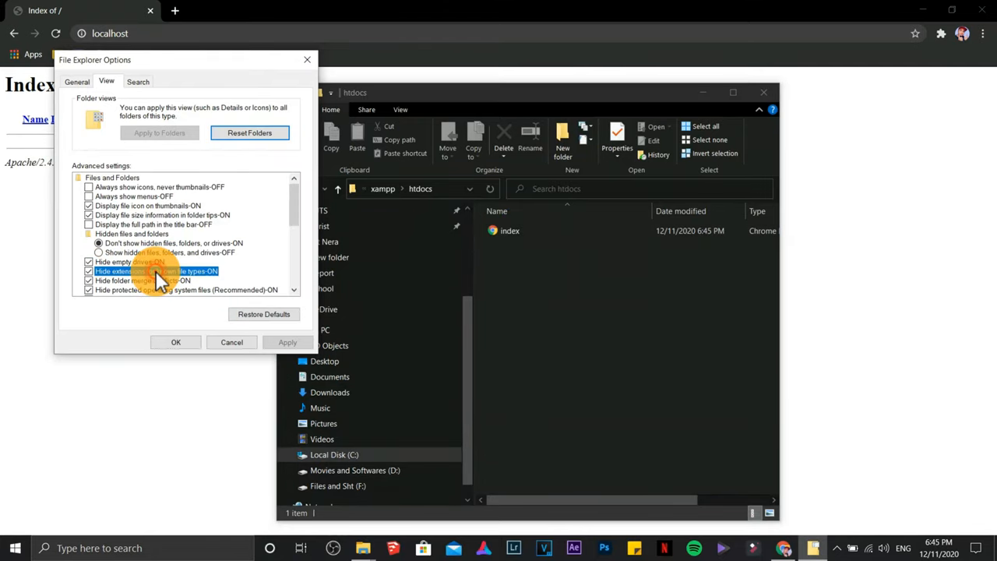
click(89, 271)
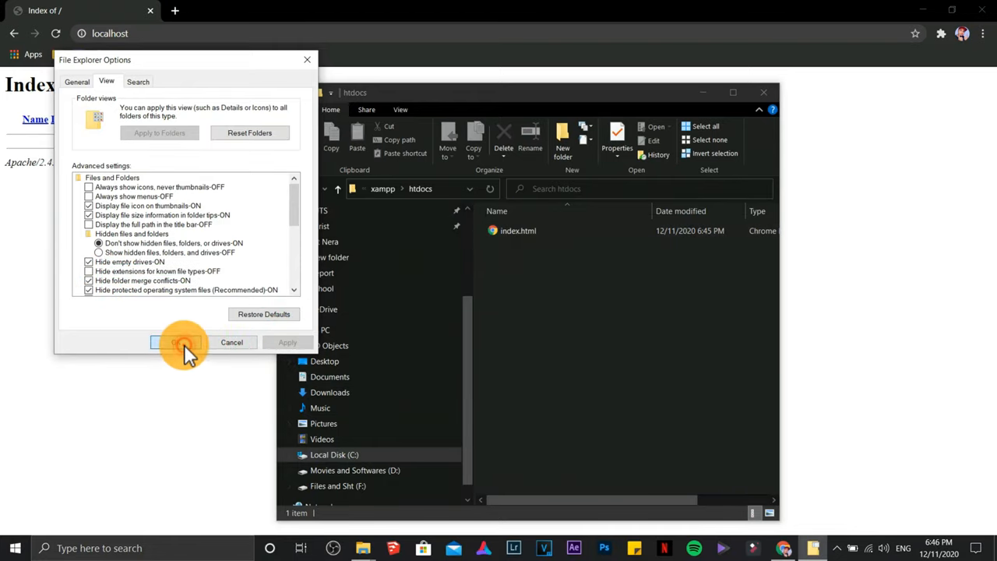
click(184, 343)
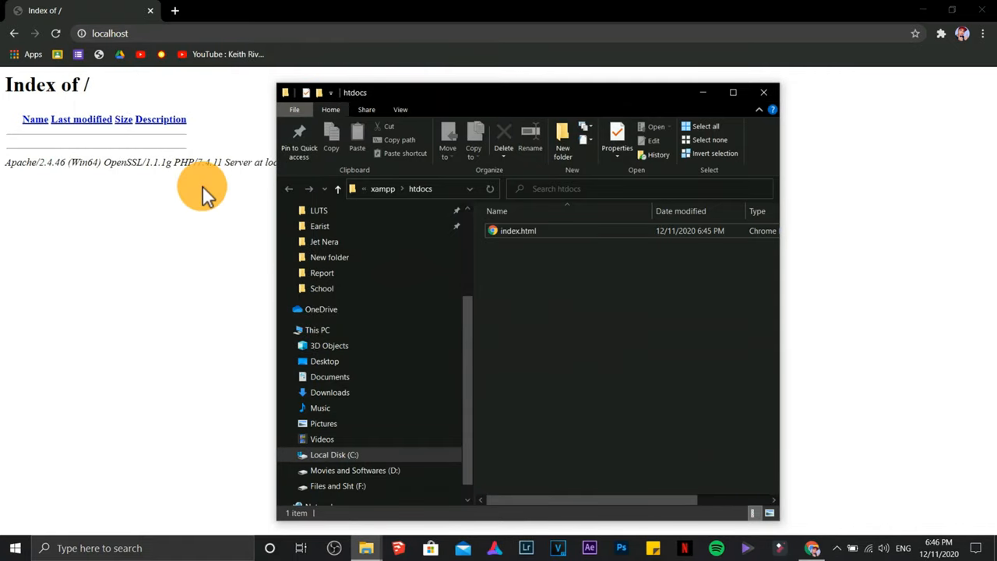
Open index.html from htdocs in the Atom editor as an empty file.
click(517, 230)
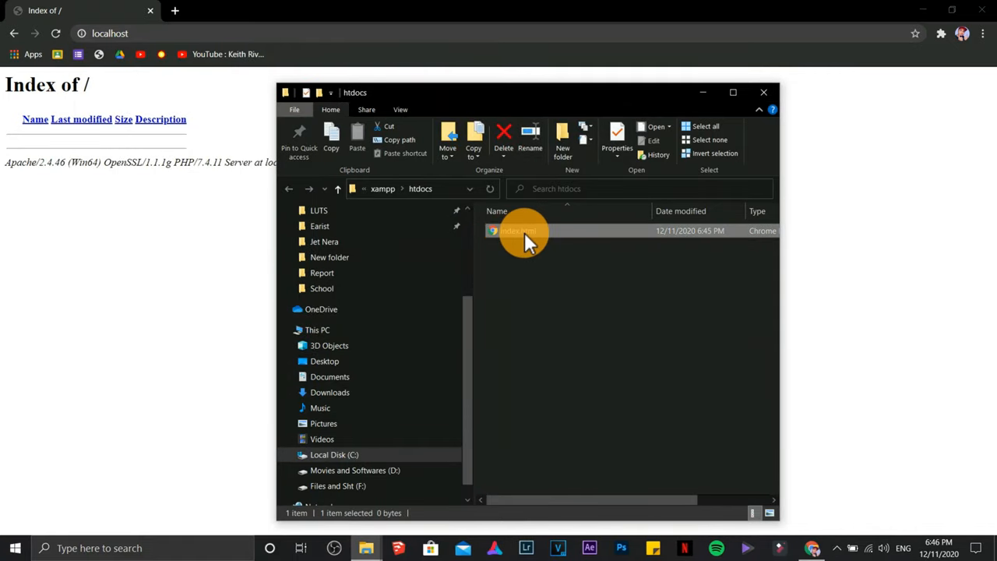
right_click(517, 230)
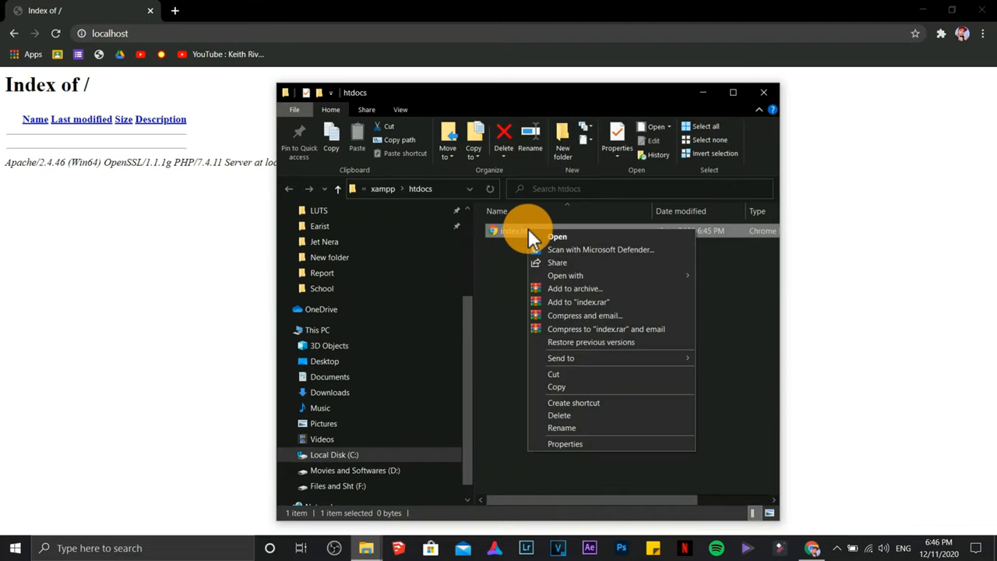
click(564, 275)
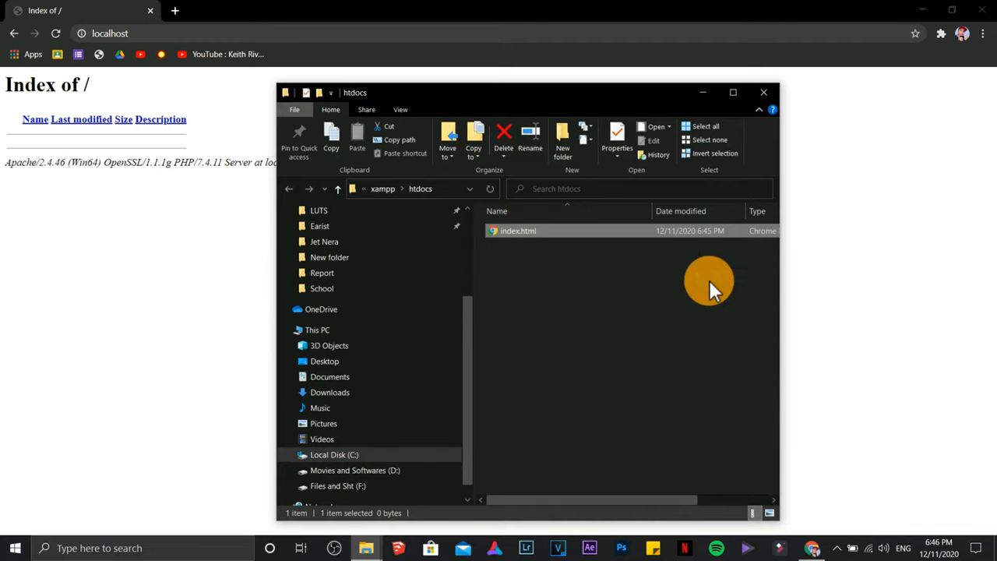
double_click(517, 231)
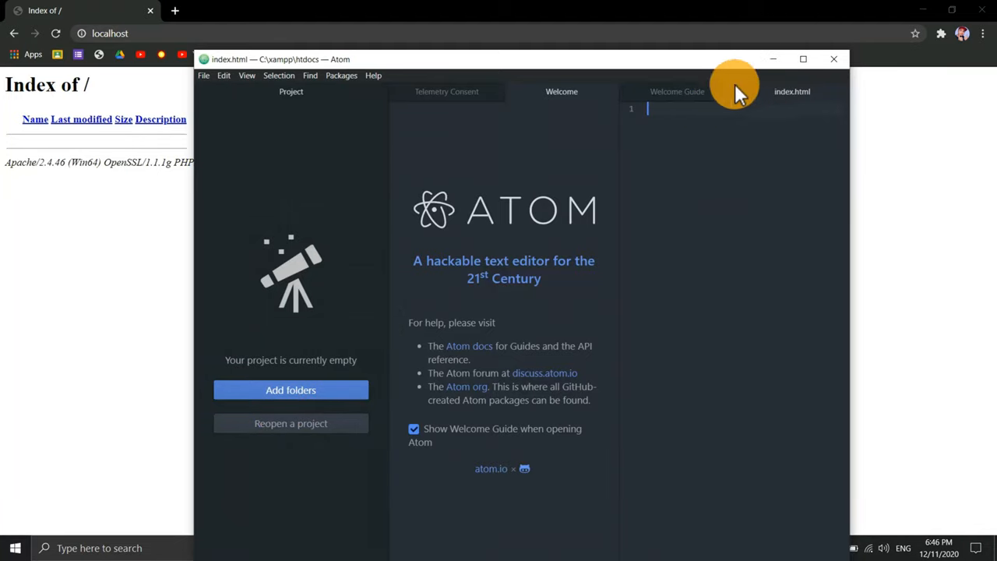
Write an HTML page titled 'My Webpage' with body 'This is a sample site' and save it.
click(446, 91)
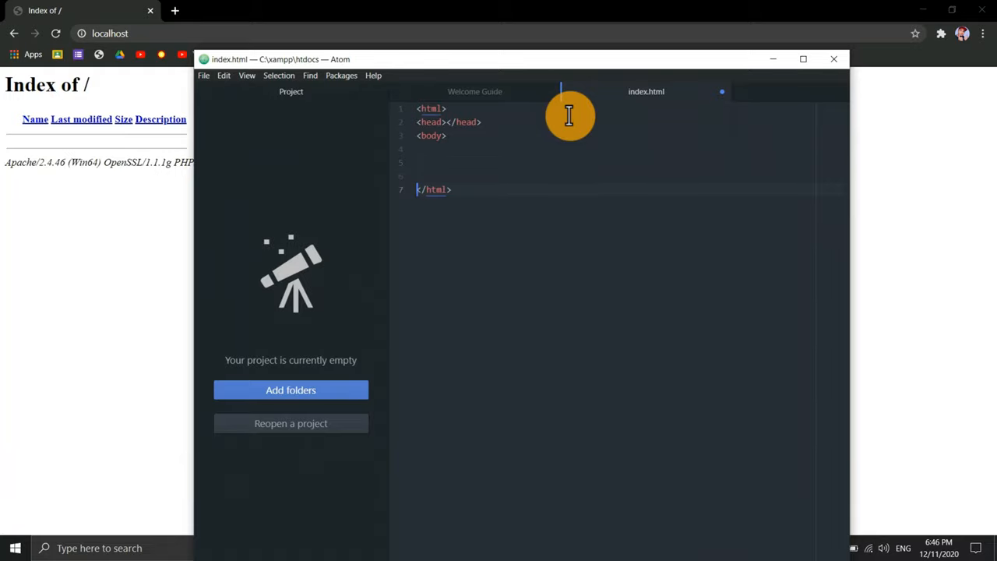
text(This is a sample)
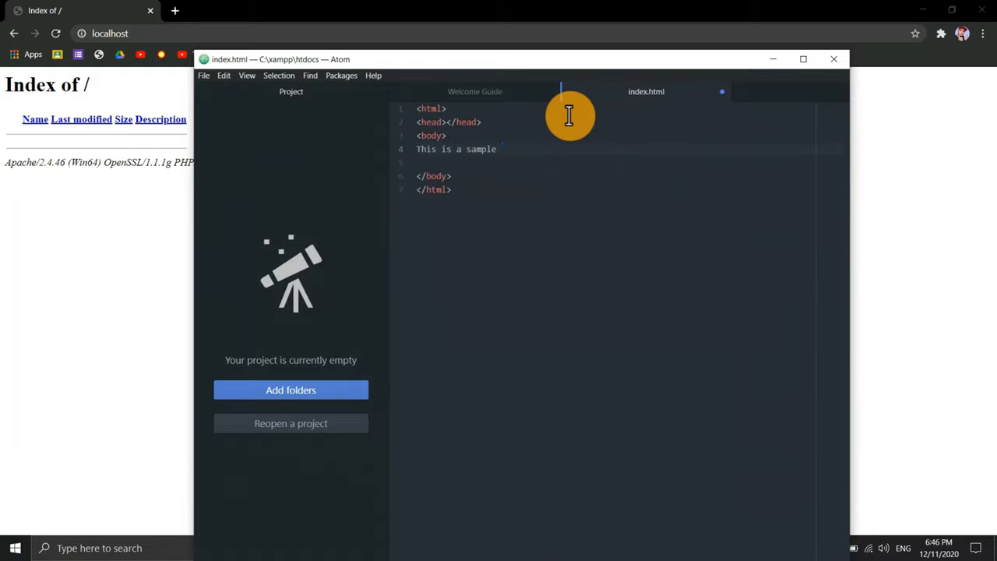
text(<title></title>)
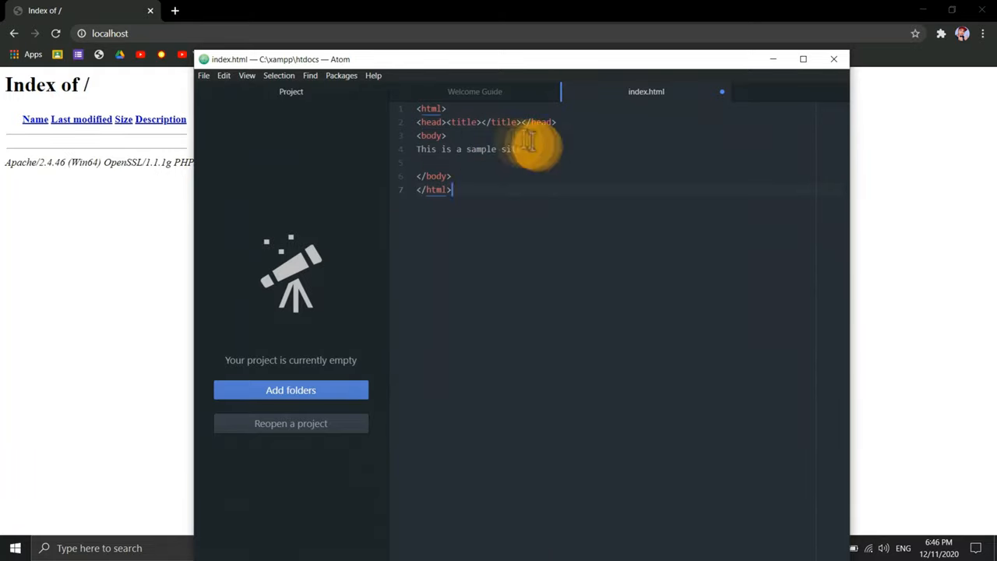
text(My Webpage)
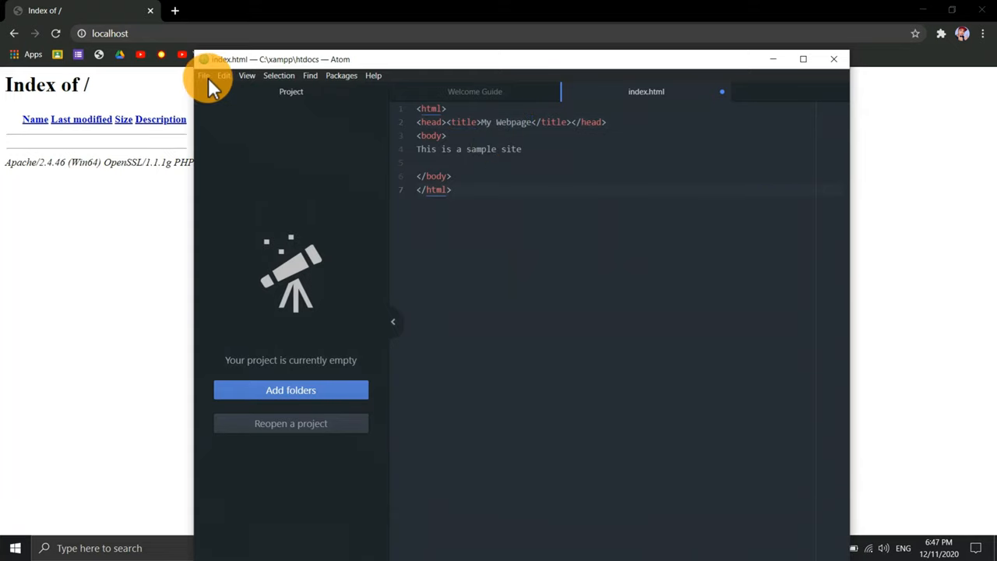
click(203, 75)
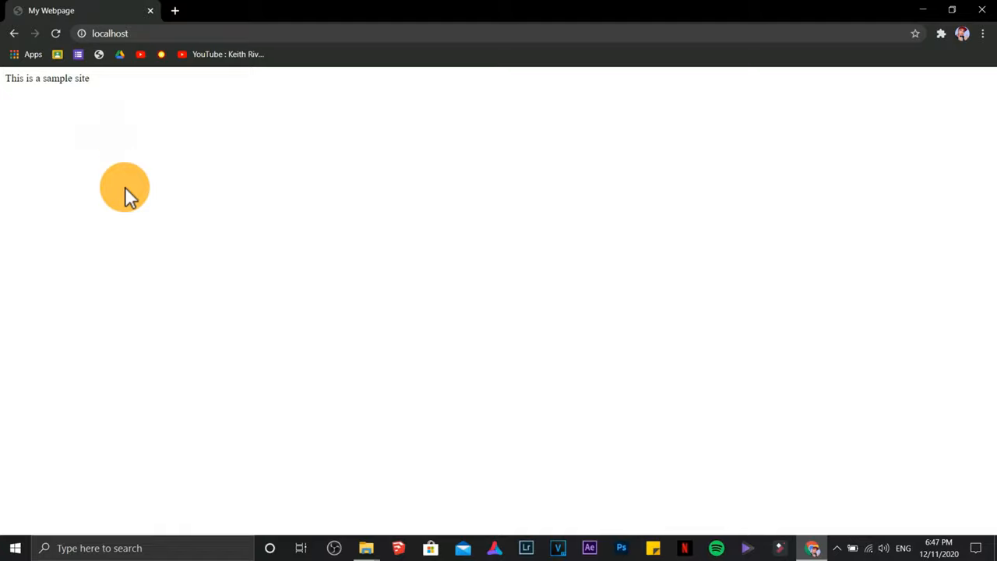
mouse_move(367, 549)
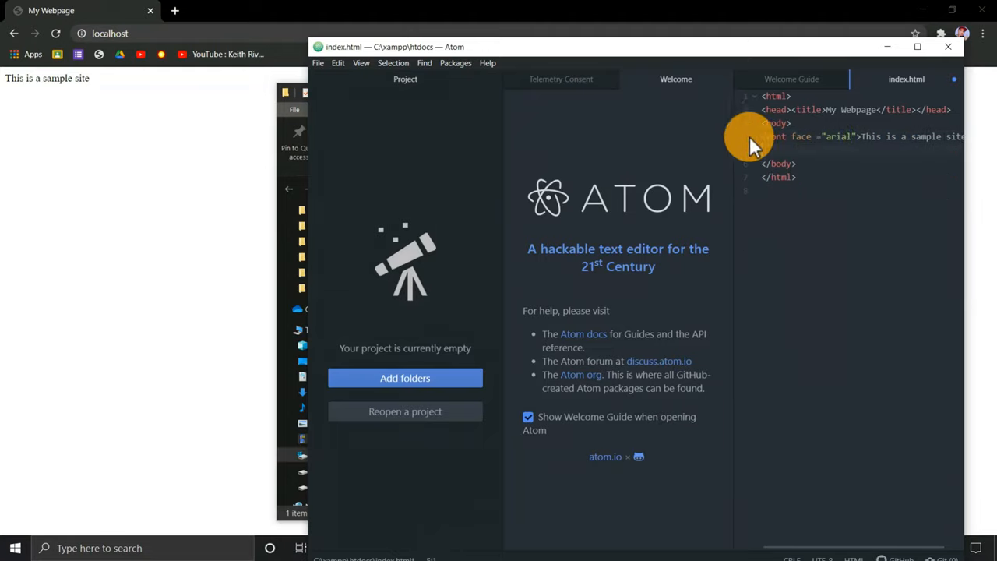
Wrap the body text in a font tag with face arial, save, and close Atom.
click(318, 62)
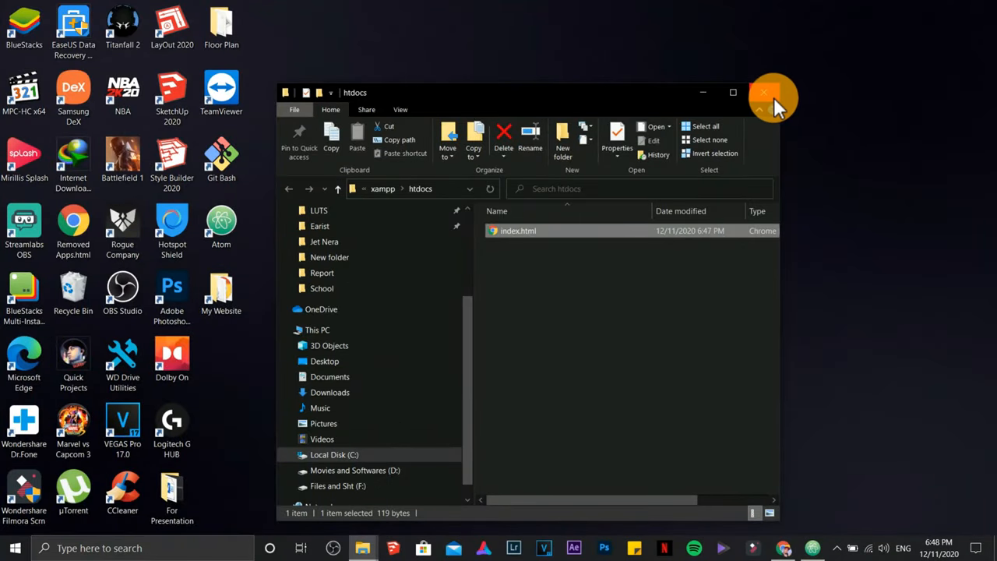
Close the htdocs window and load localhost in Chrome via the My Website shortcut.
click(772, 96)
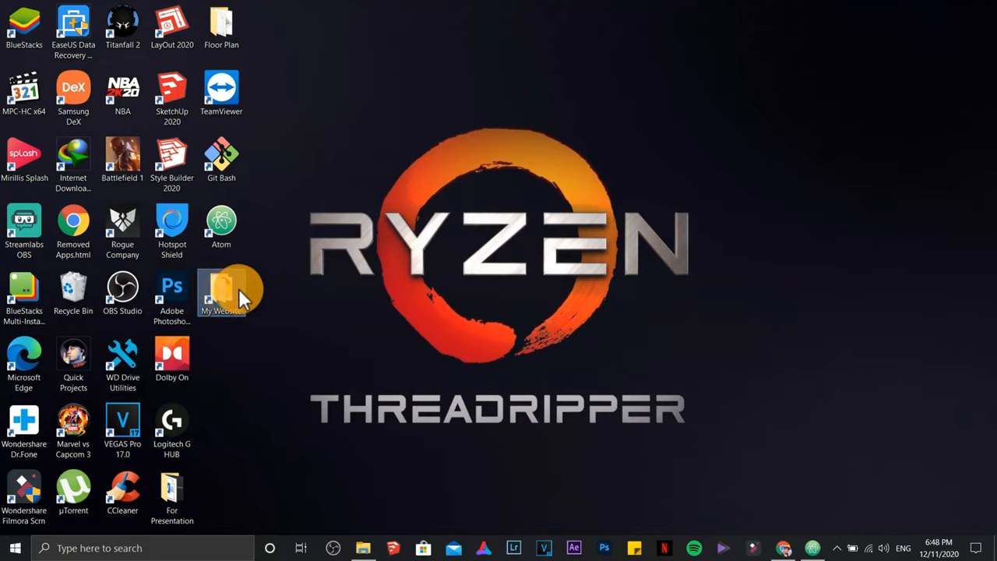
double_click(221, 293)
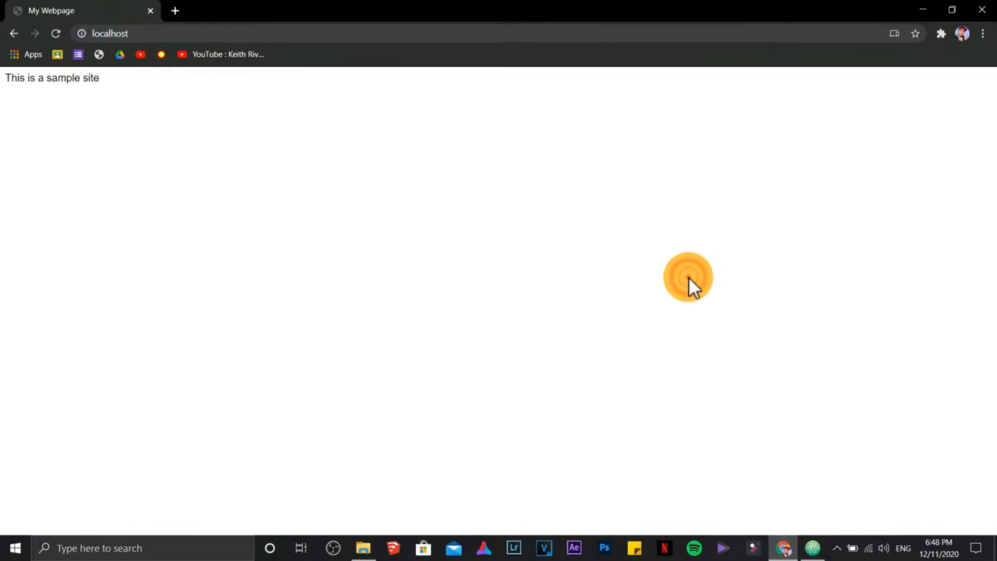